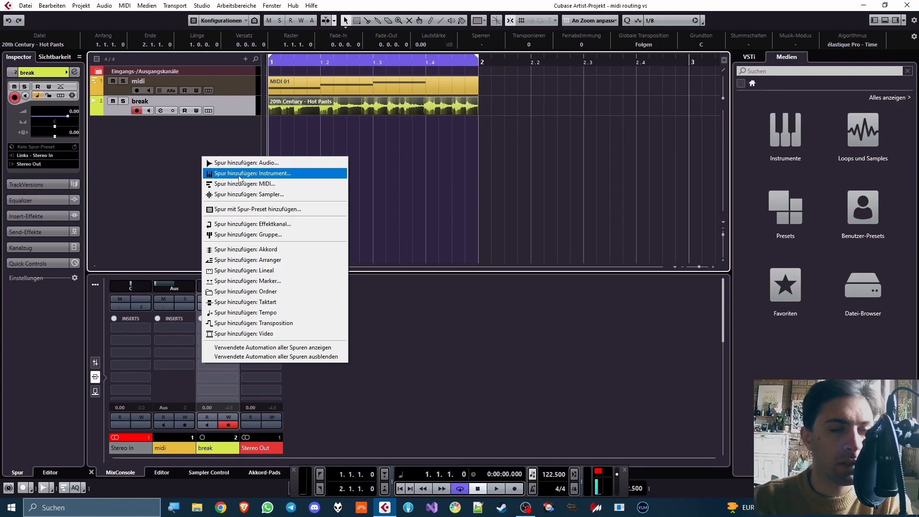
Step: Add a Synth1 VST64 instrument track and insert Rift Feedback Lite on it
left_click(252, 173)
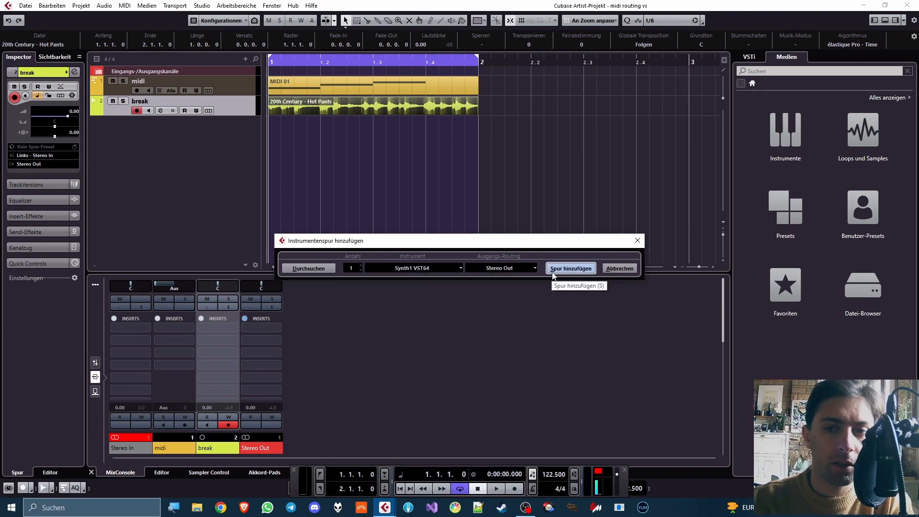
left_click(569, 268)
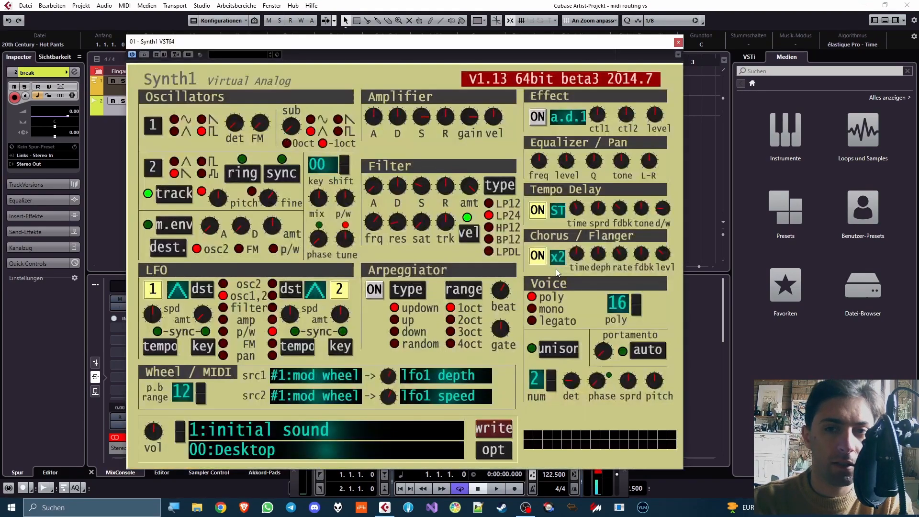
left_click(678, 42)
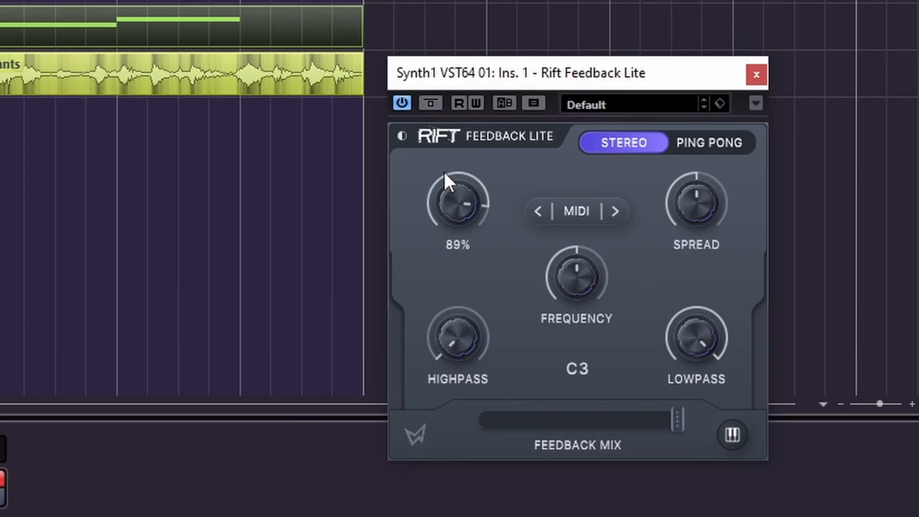
Step: Set Rift Feedback Lite's feedback amount to about 95%
left_click_drag(456, 209, 456, 176)
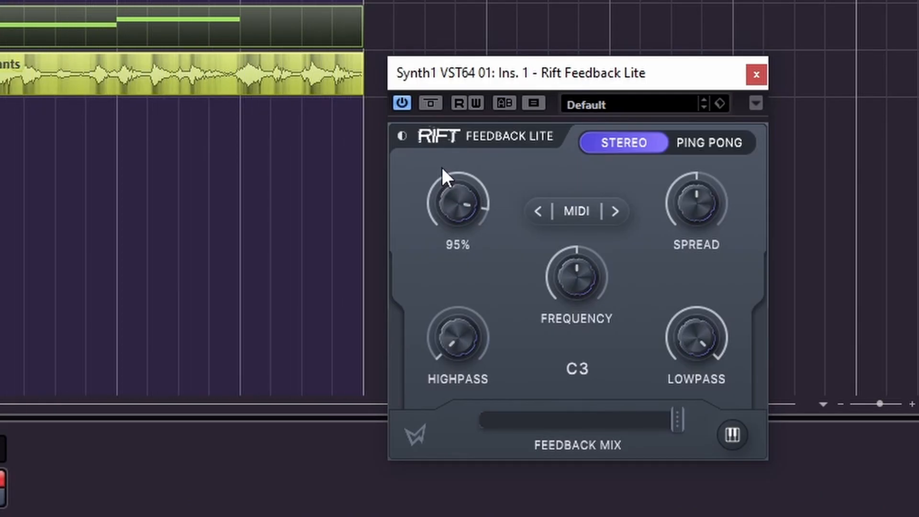
left_click_drag(577, 275, 580, 320)
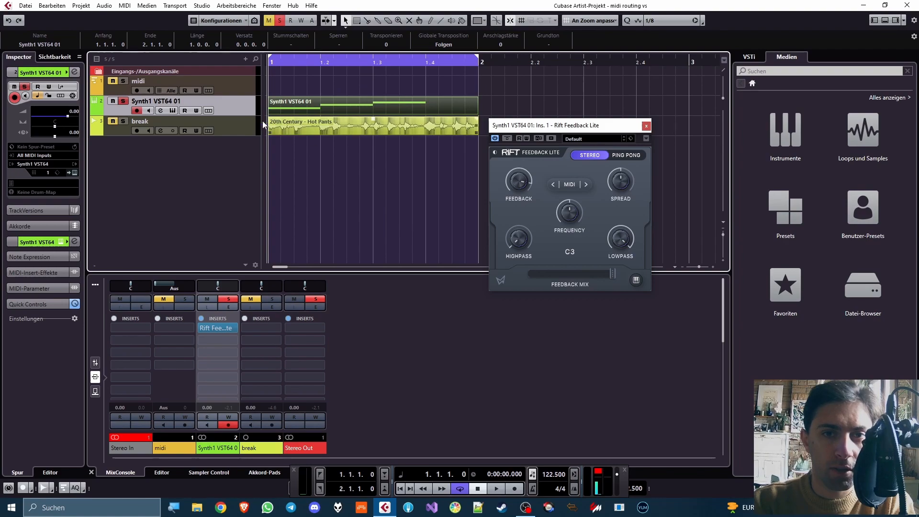
mouse_move(400, 93)
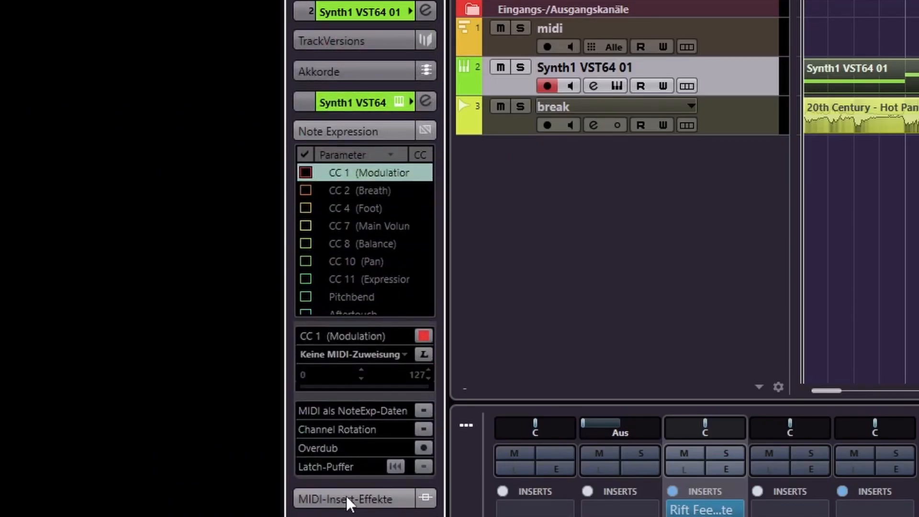
Step: Route the midi track's MIDI send 1 to Synth1 VST64 MIDI In and mute break
left_click(345, 499)
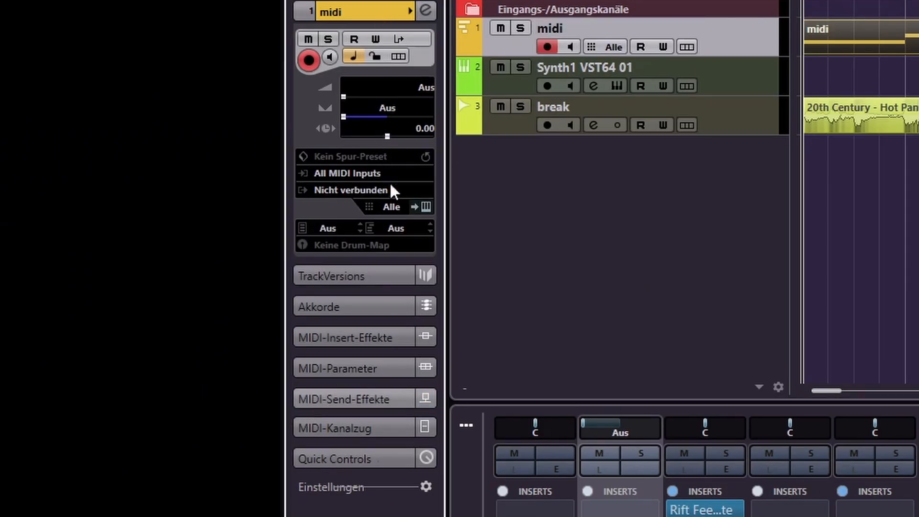
left_click(344, 399)
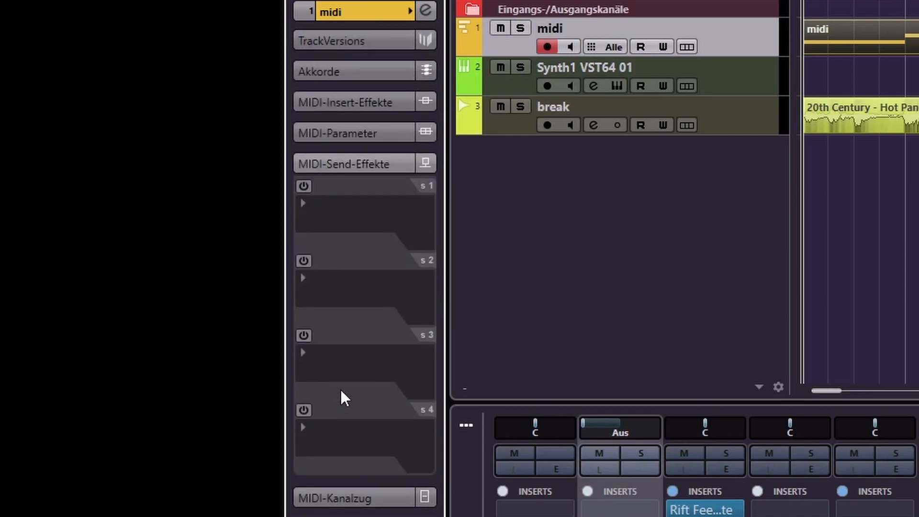
left_click(363, 222)
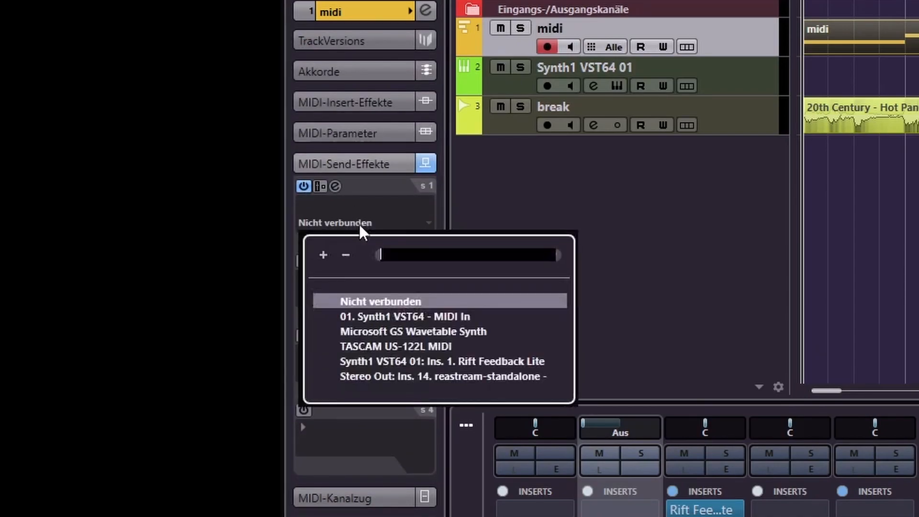
type("sy")
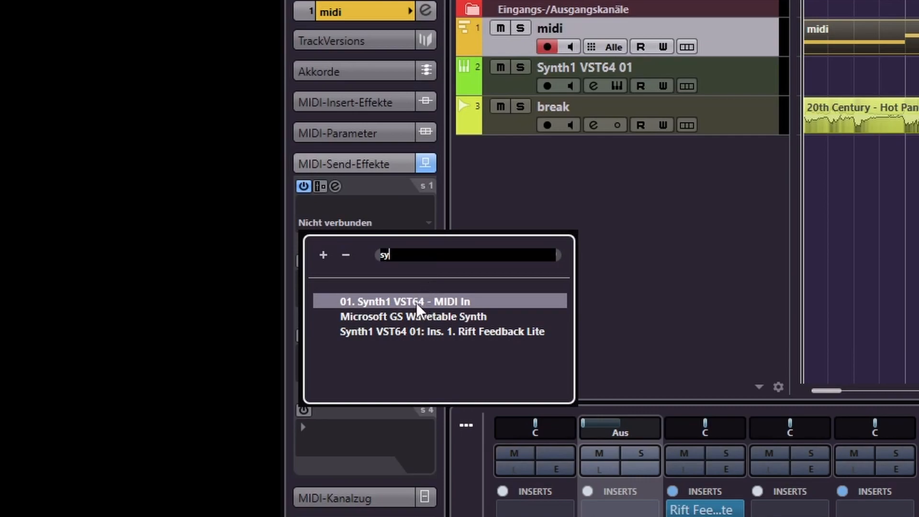
left_click(401, 301)
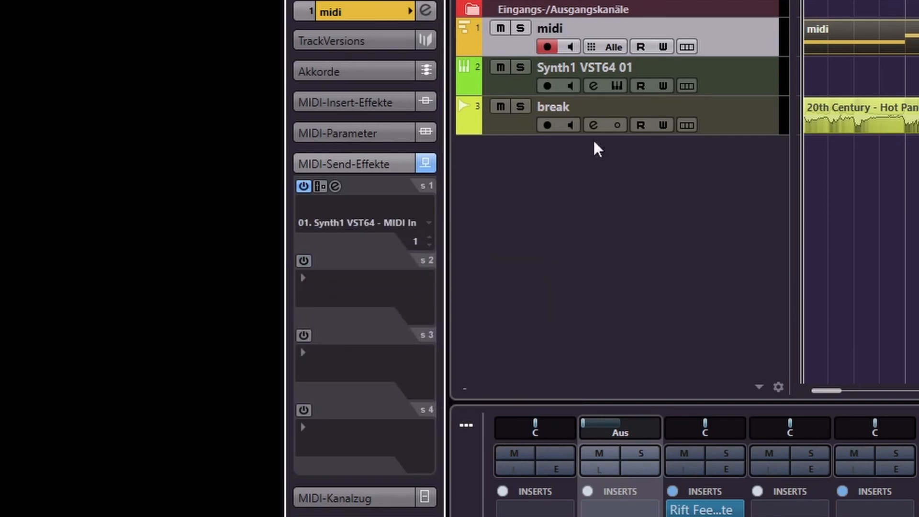
left_click(500, 106)
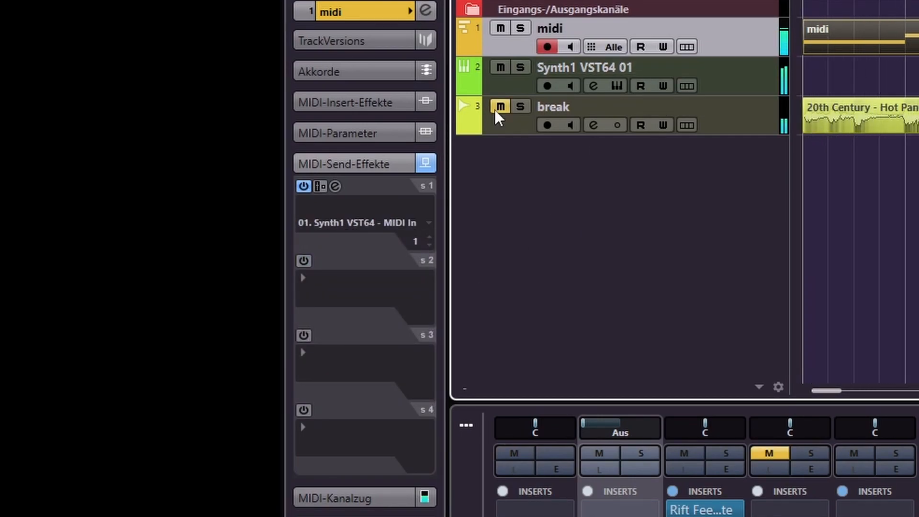
left_click(304, 260)
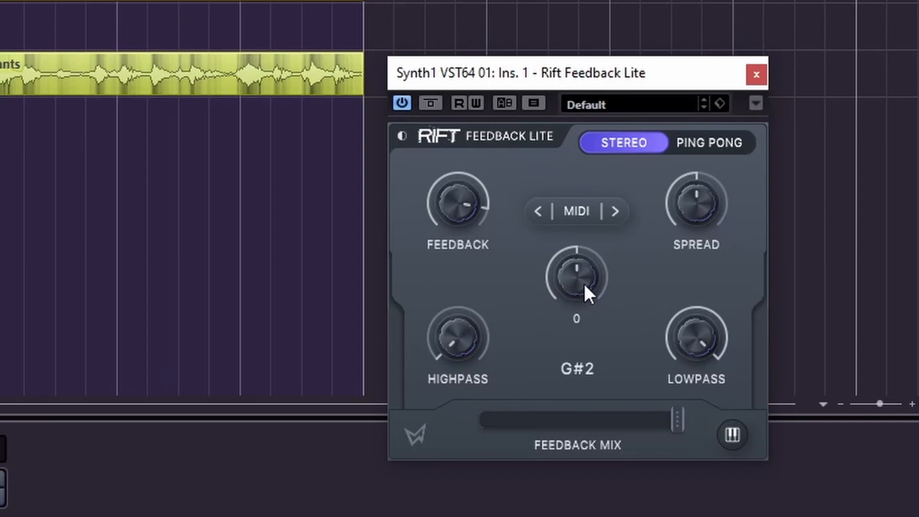
Step: Tune Rift Feedback Lite to note G#4 and set its spread to about -21%
left_click_drag(576, 287, 579, 246)
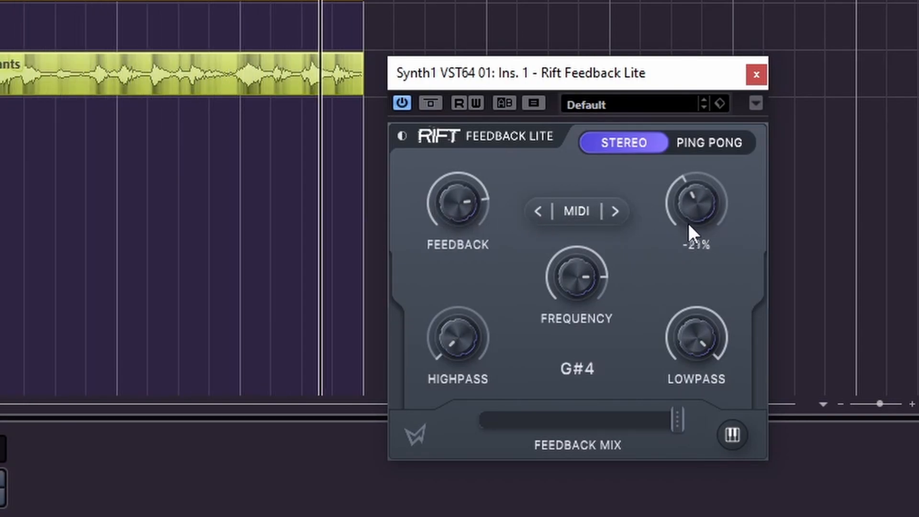
left_click(708, 142)
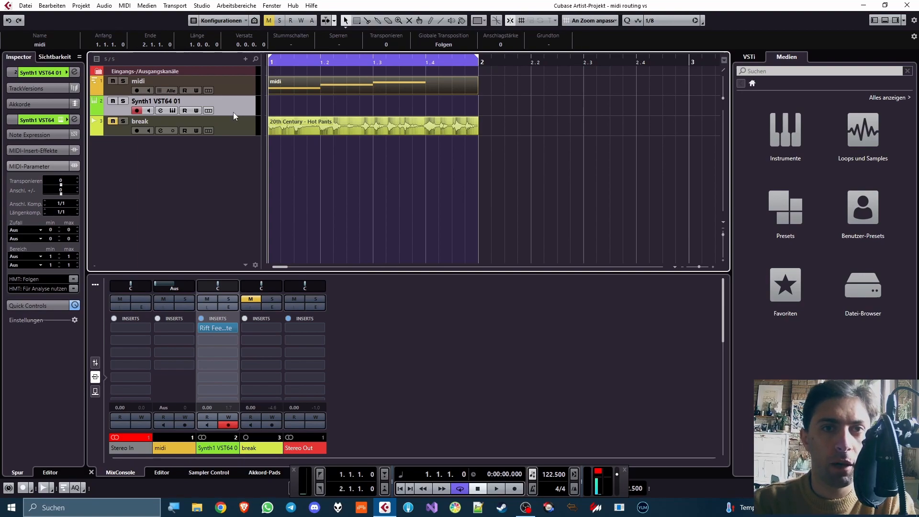
Step: Create group tracks syn sm1 and syn sm2 and load Supermodal onto syn sm1
right_click(233, 115)
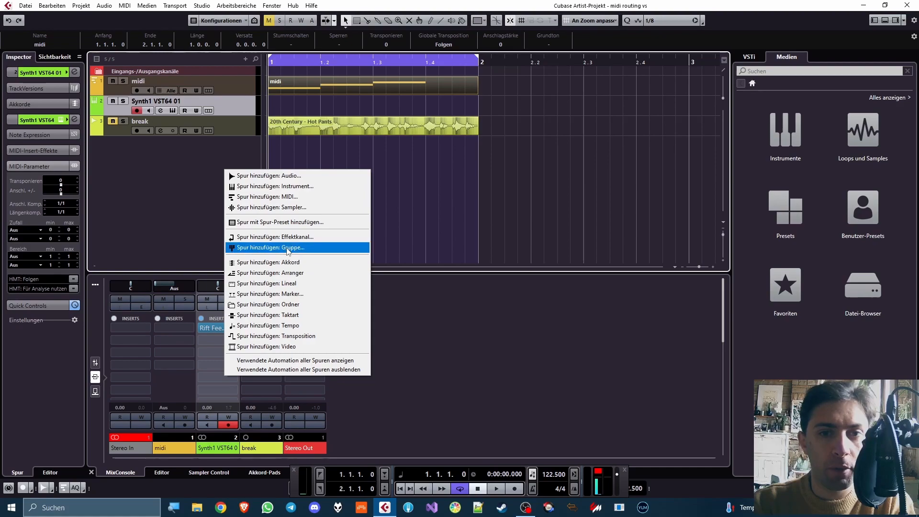
left_click(275, 248)
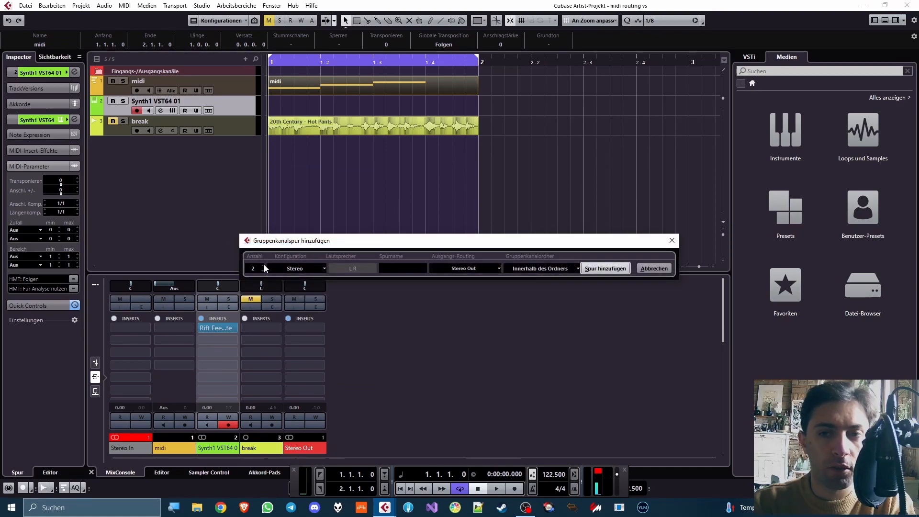
left_click(604, 268)
type("sup")
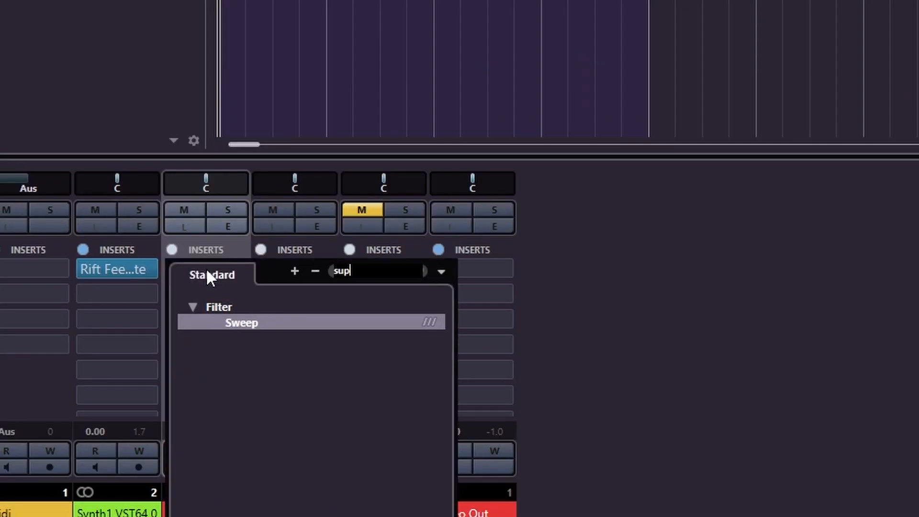
left_click(241, 323)
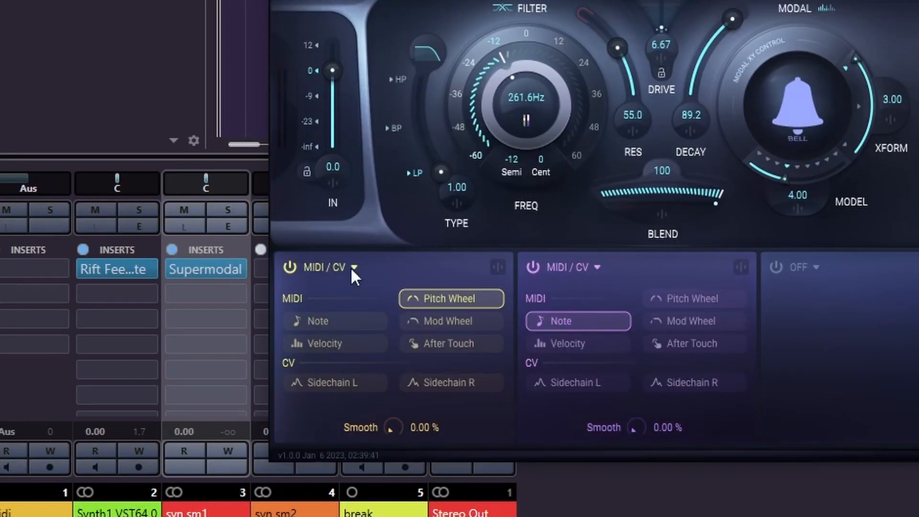
mouse_move(563, 281)
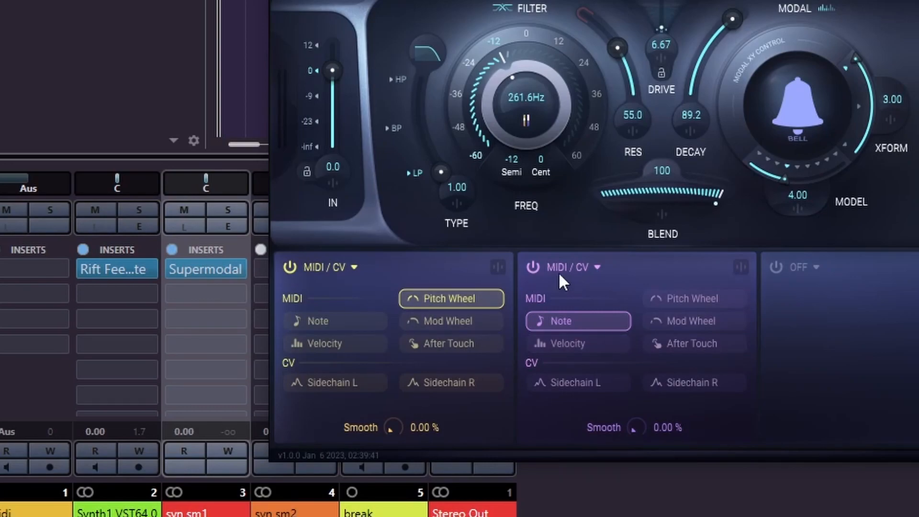
mouse_move(503, 7)
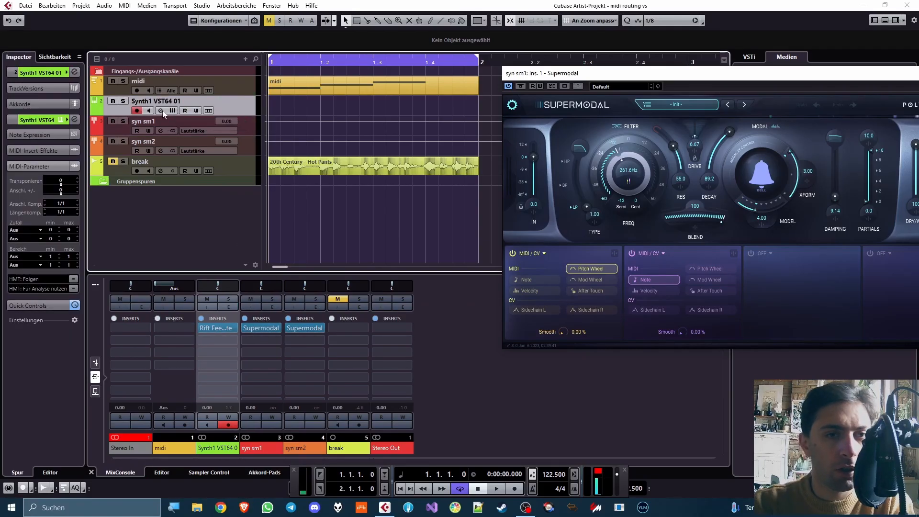
Step: In Synth1's Channel Settings, add sends to the syn sm1 and syn sm2 groups
left_click(160, 110)
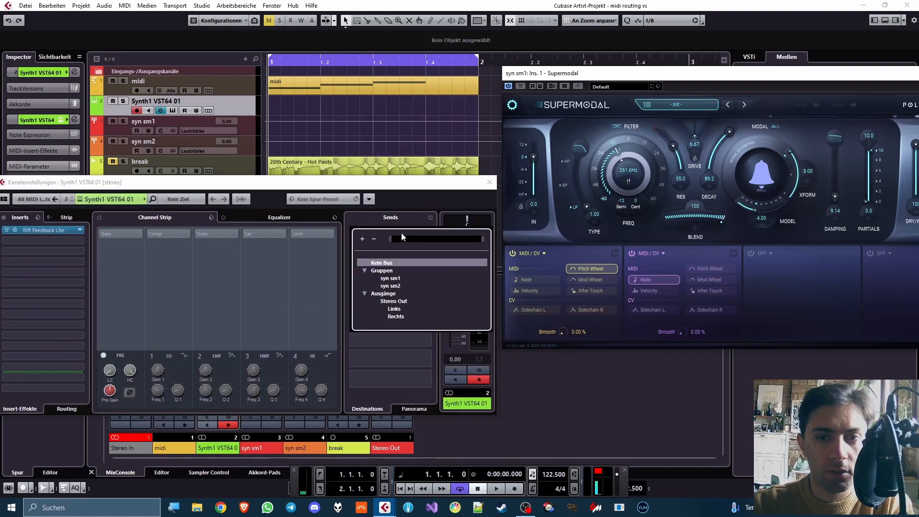
left_click(389, 277)
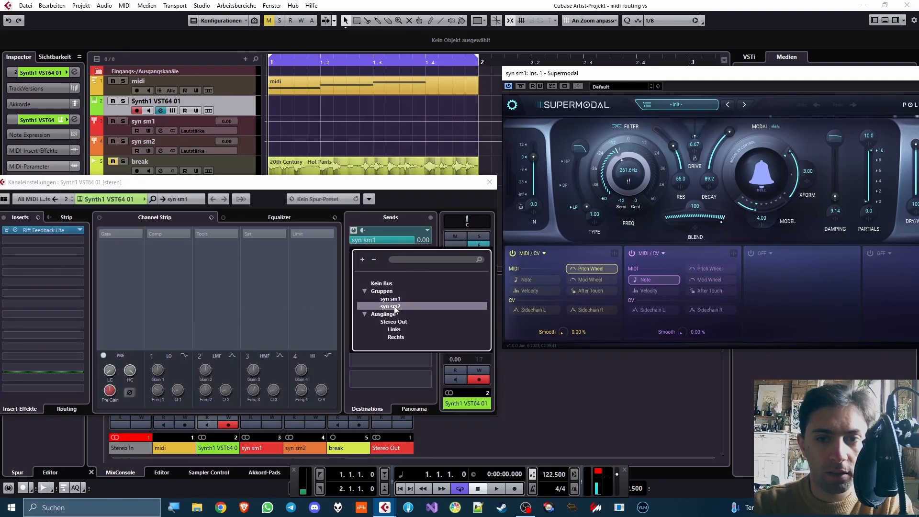
left_click(388, 306)
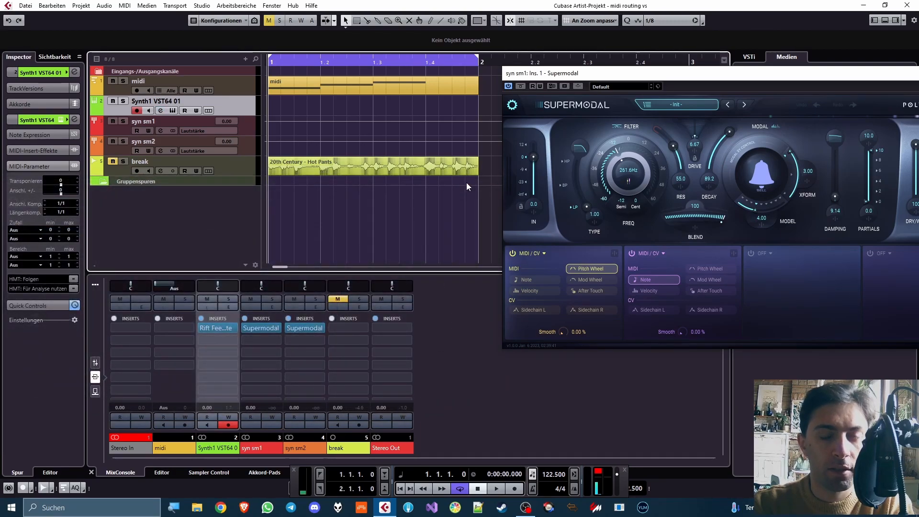
left_click(494, 487)
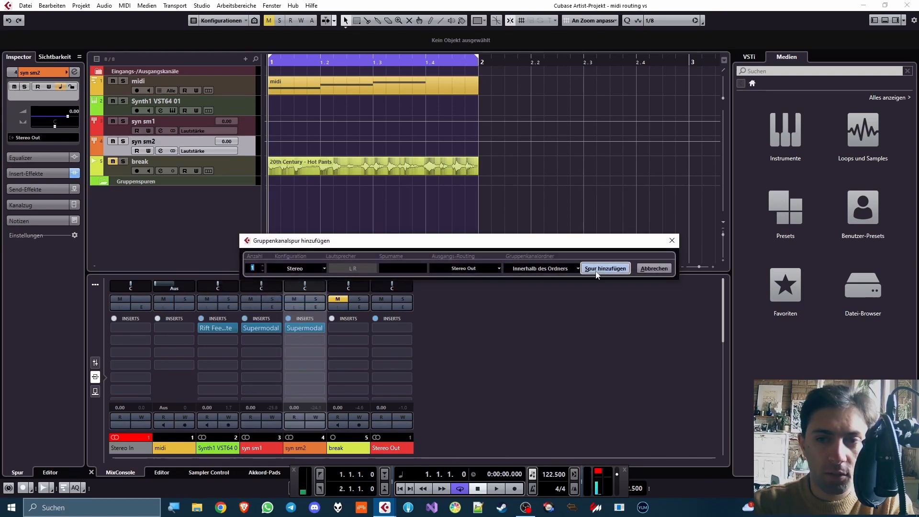
Step: Name the third group track 'syn sm g' and insert the OTT compressor on it
left_click(605, 268)
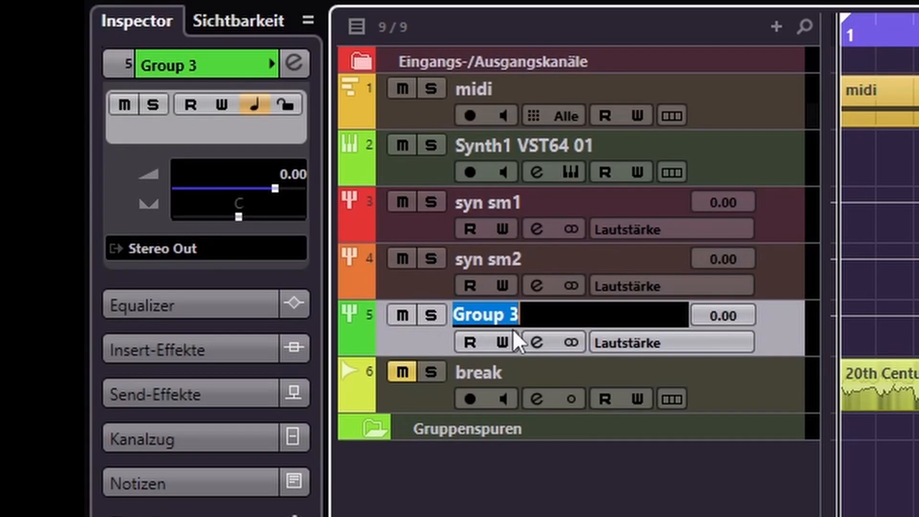
type("syn sm g")
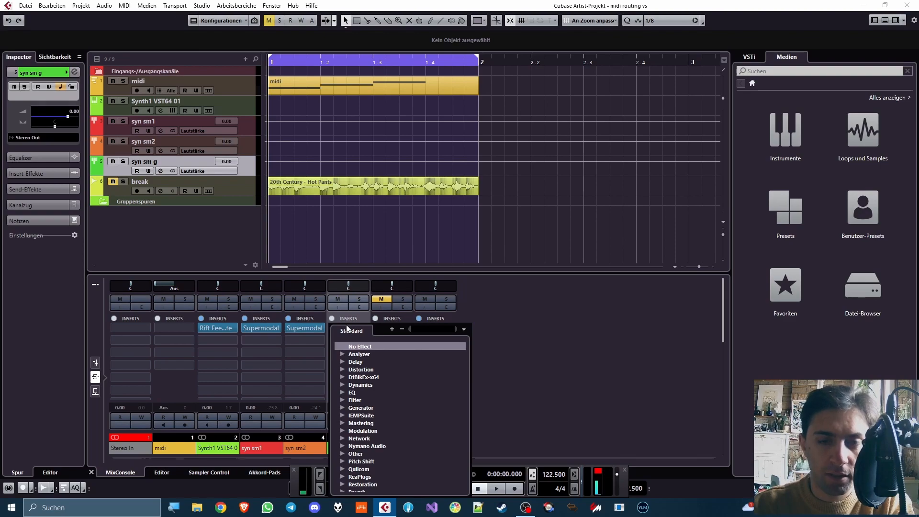
type("ott")
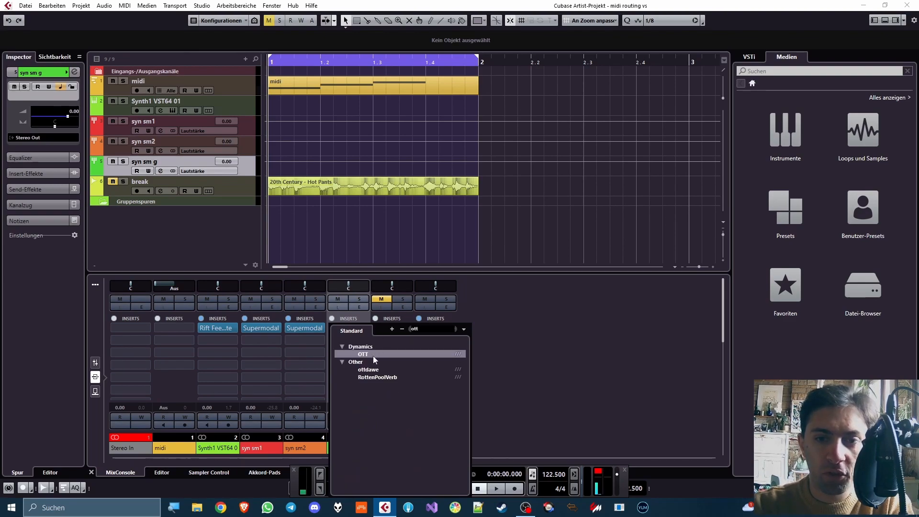
left_click(364, 354)
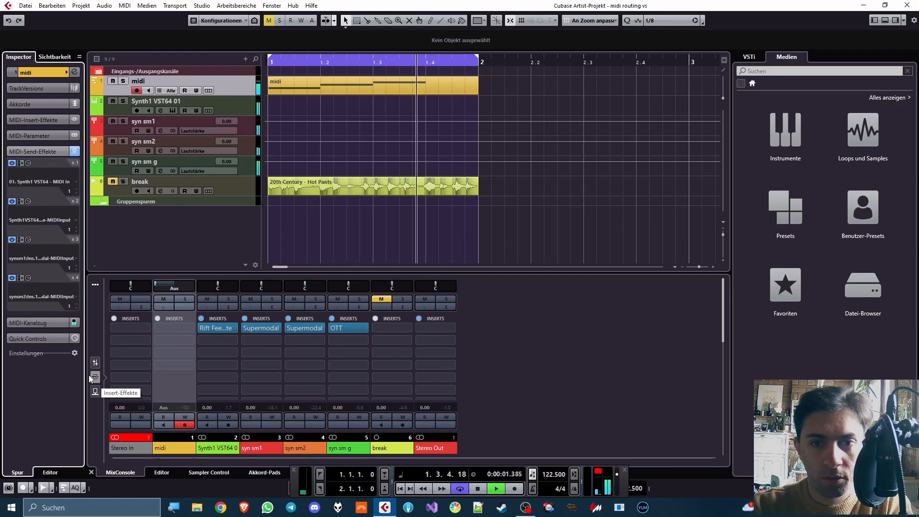
left_click(478, 488)
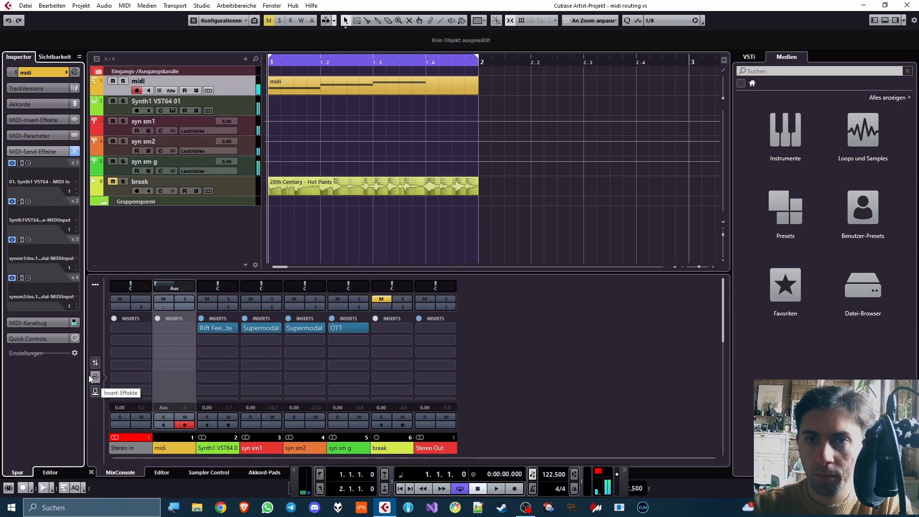
left_click(140, 181)
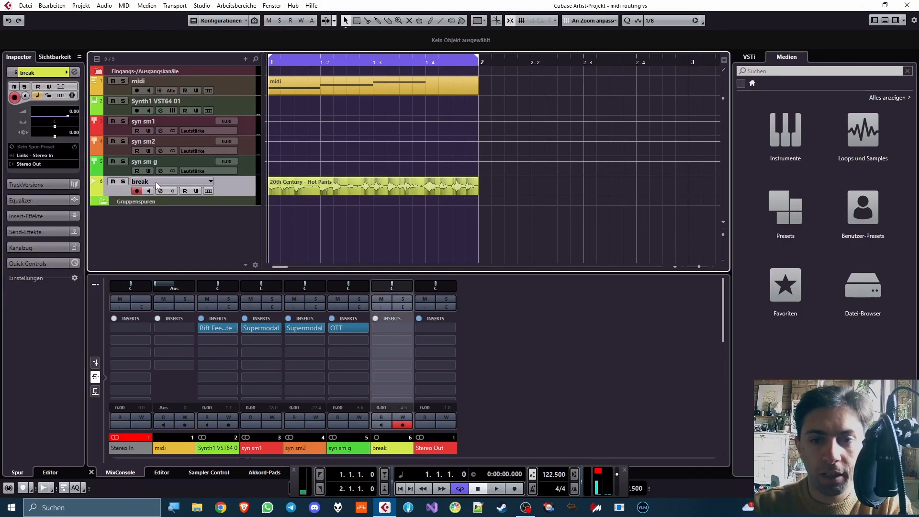
left_click(496, 488)
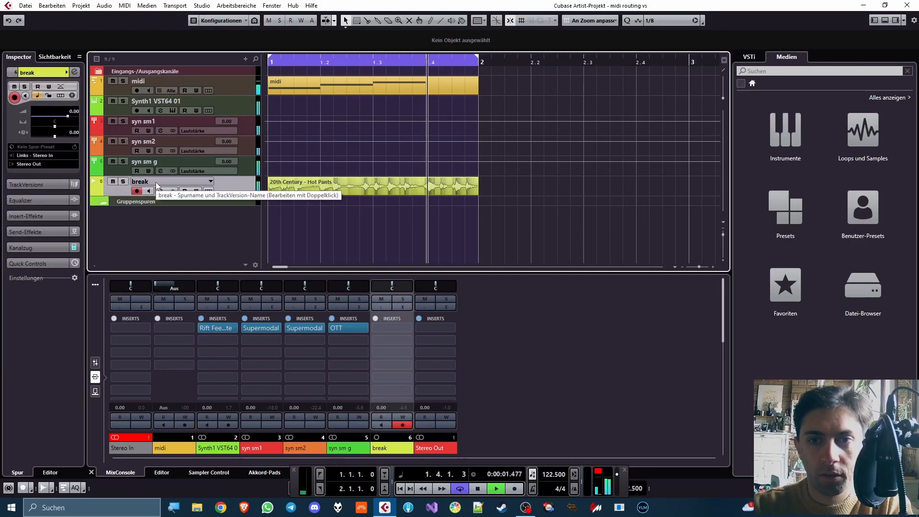
left_click(391, 327)
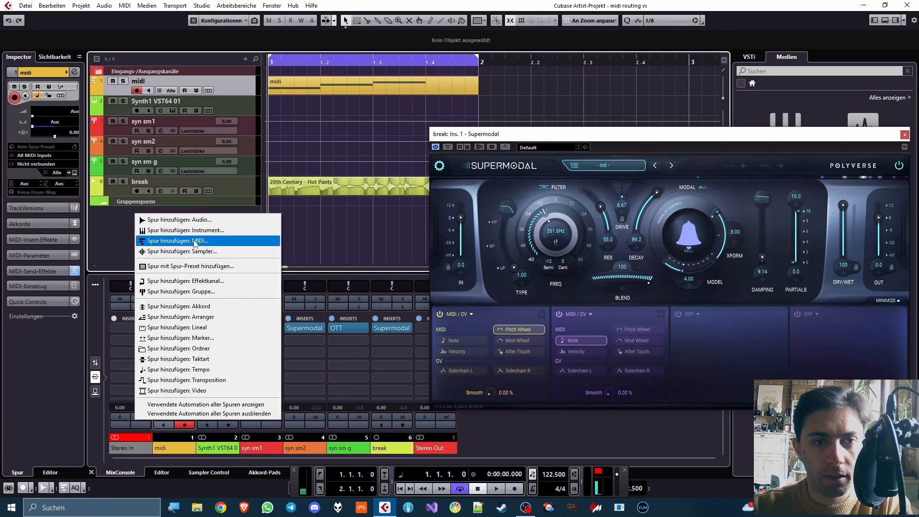
Step: Add a new MIDI track from the track list's Spur hinzufügen: MIDI option
left_click(183, 240)
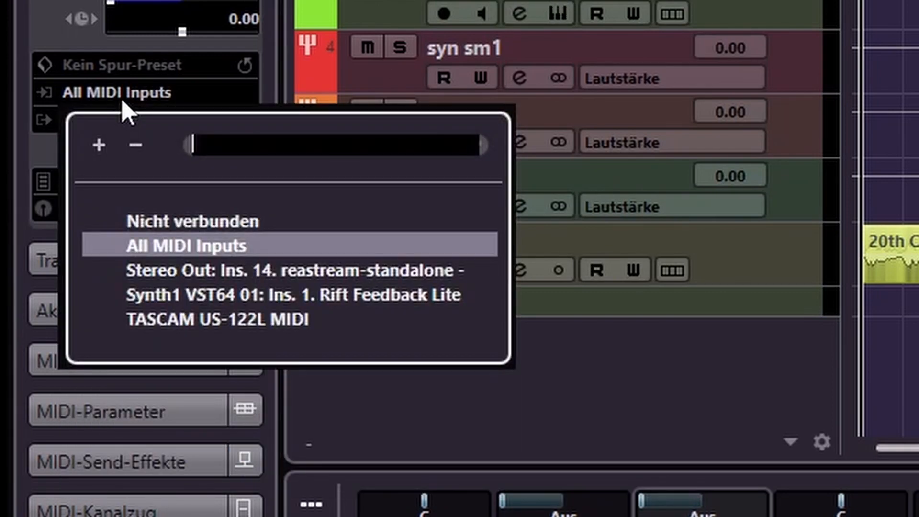
mouse_move(290, 287)
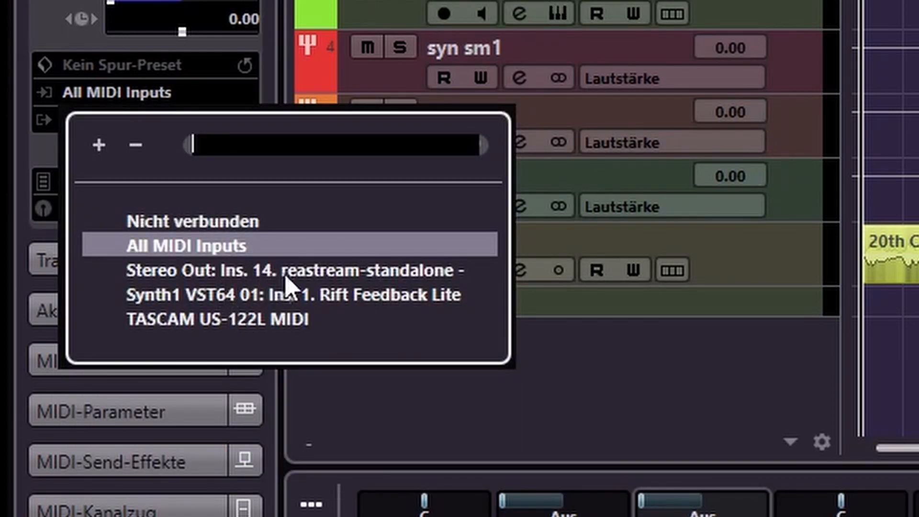
mouse_move(305, 295)
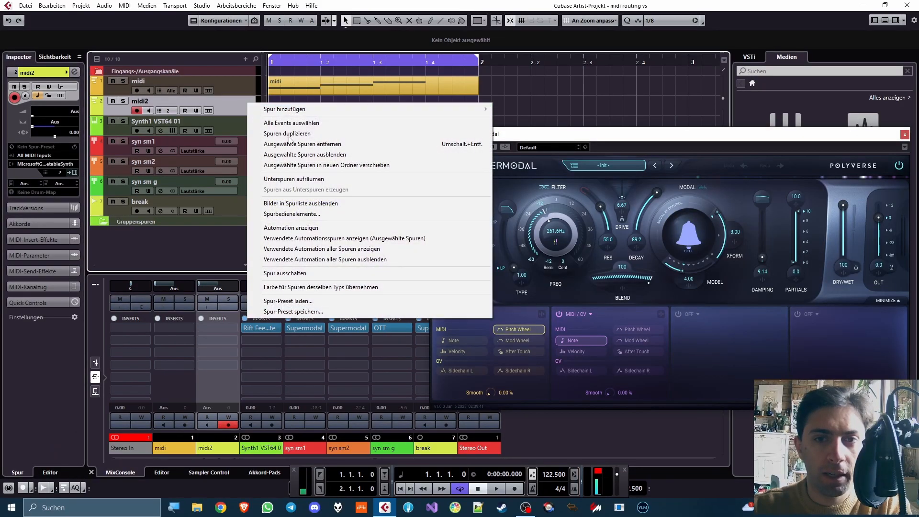
Step: Delete midi2 and set the midi track's output to break: Ins. 1 Supermodal - MIDI Input
left_click(303, 143)
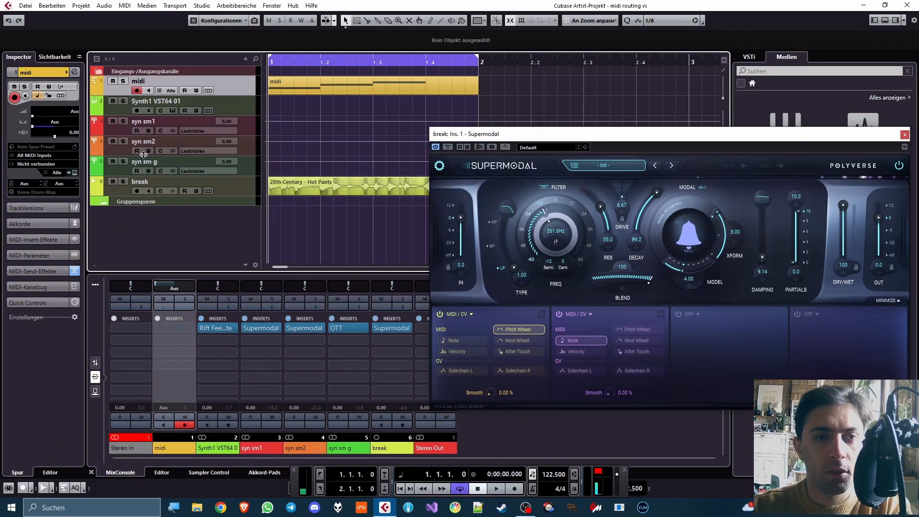
left_click(46, 164)
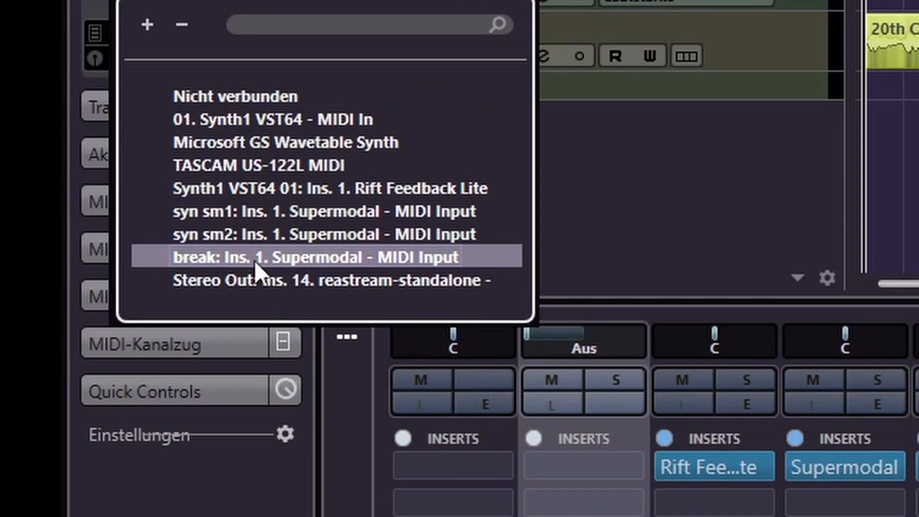
left_click(316, 257)
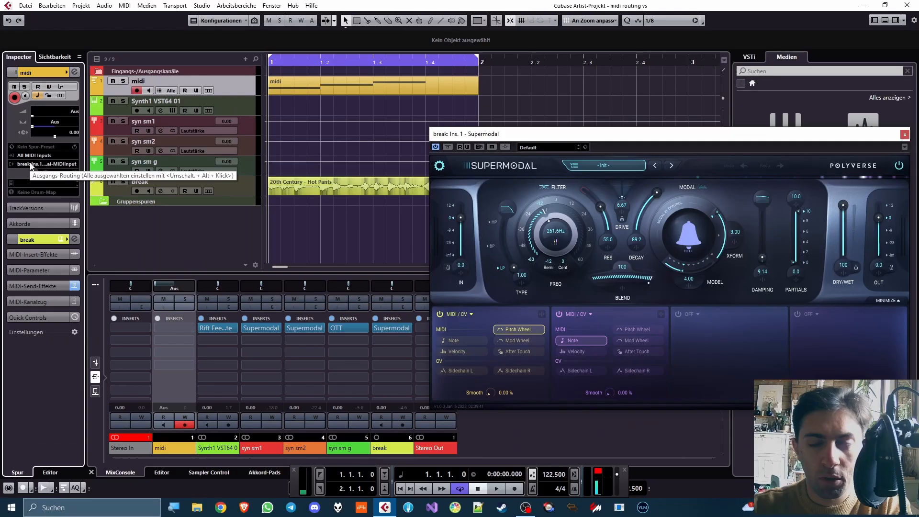
left_click(495, 488)
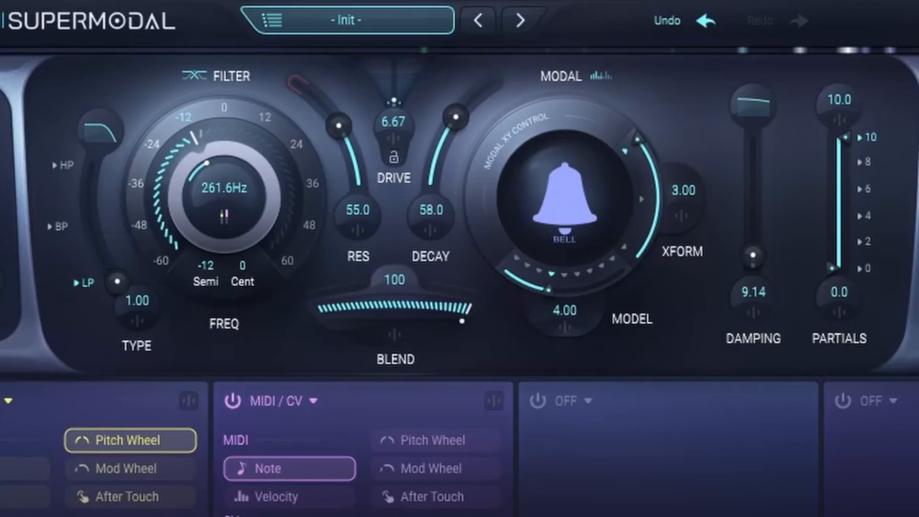
mouse_move(499, 94)
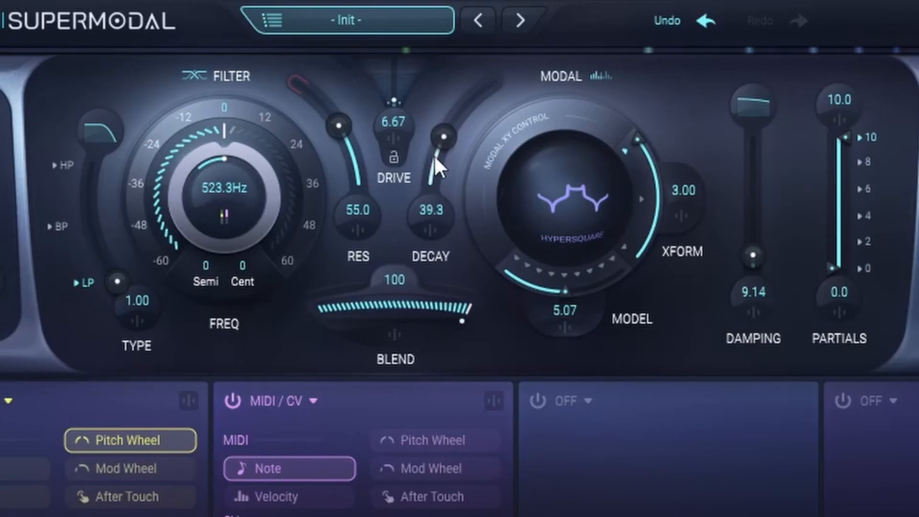
Step: Shorten Supermodal's decay, increase its damping, and close the Supermodal window
left_click_drag(754, 256, 754, 164)
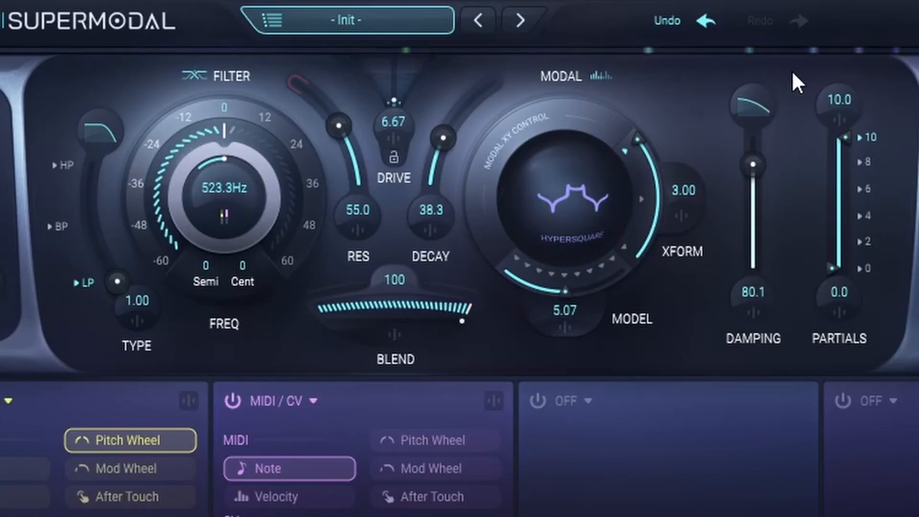
left_click_drag(752, 159, 751, 184)
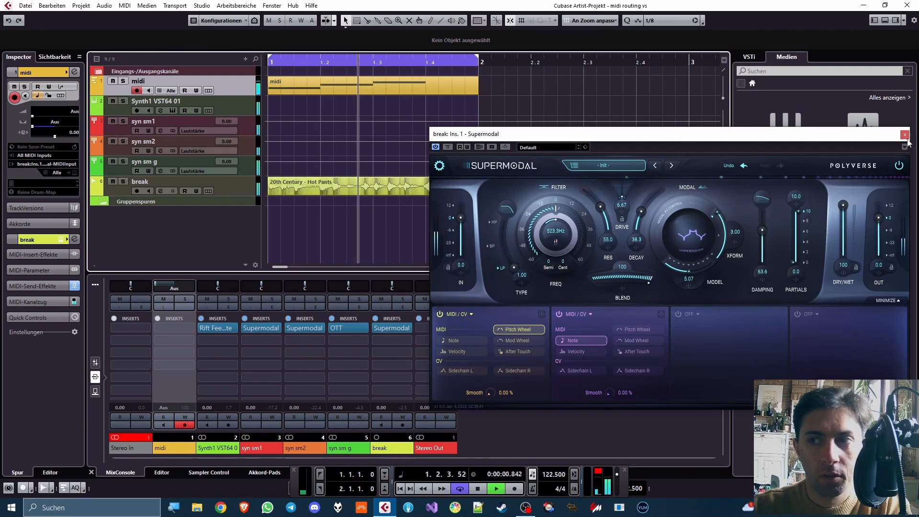
left_click(904, 134)
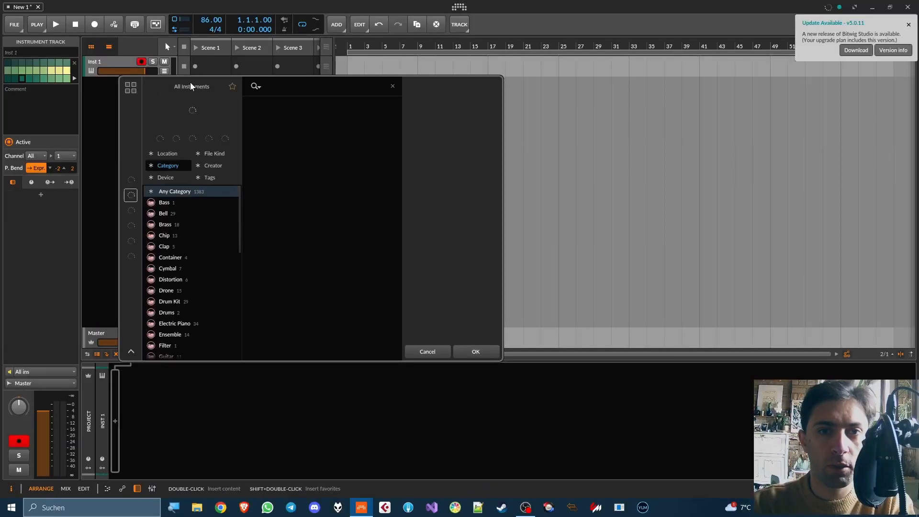
Step: Search 'synth' to load Synth1 VSTi, play the three-note clip, then stop
type("synth")
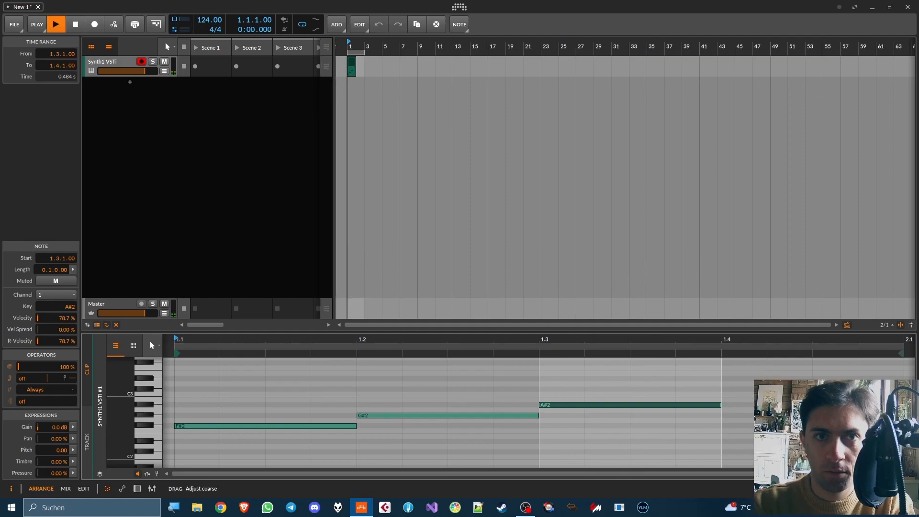
left_click(55, 24)
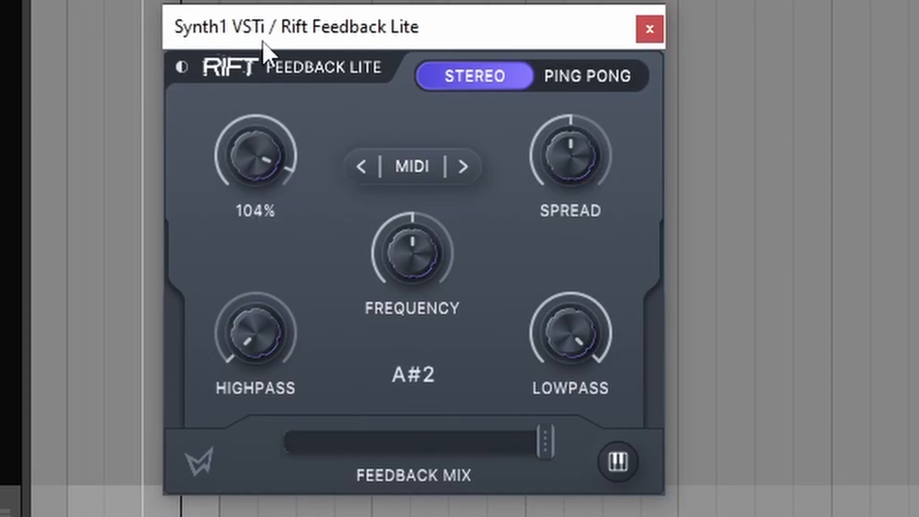
Step: Reposition the Rift Feedback Lite window and add Pro-C 2 after it
left_click_drag(255, 155, 254, 182)
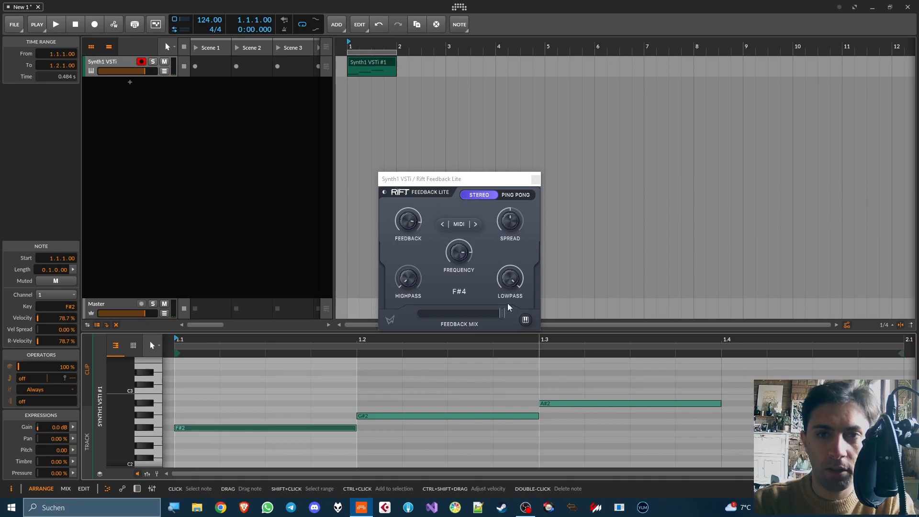
left_click(102, 62)
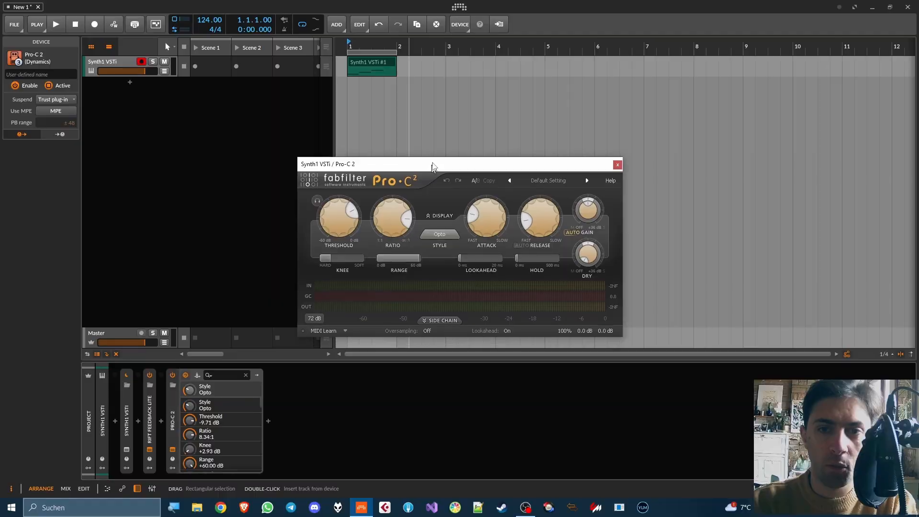
Step: Reposition the Pro-C 2 window and enable MIDI through its MIDI learn options
left_click_drag(434, 164, 546, 68)
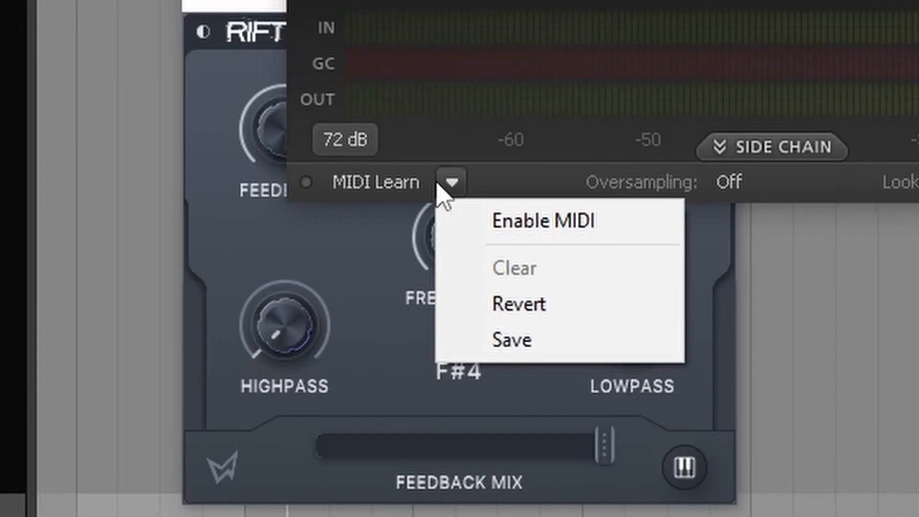
mouse_move(543, 222)
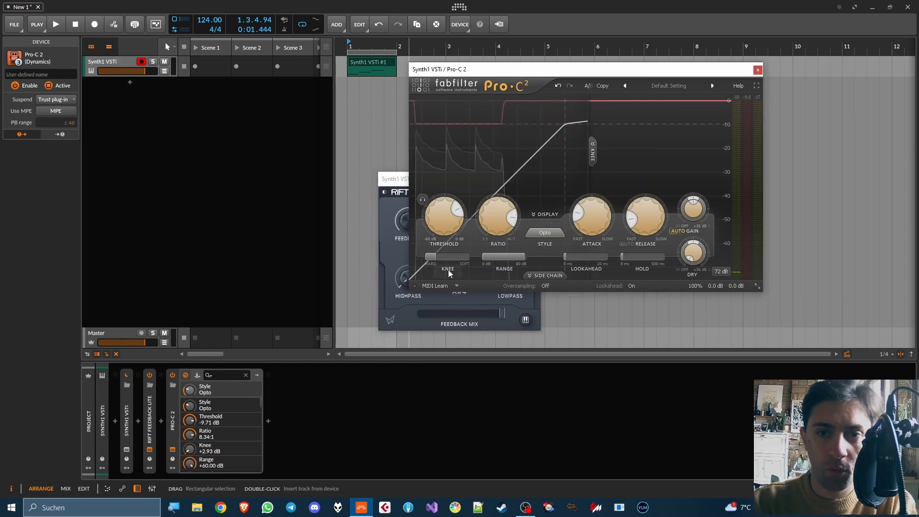
left_click(457, 286)
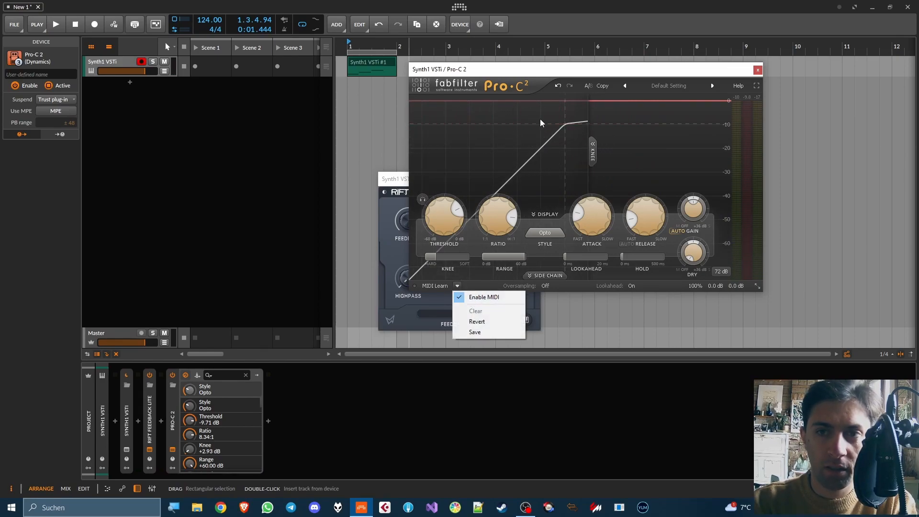
left_click(369, 65)
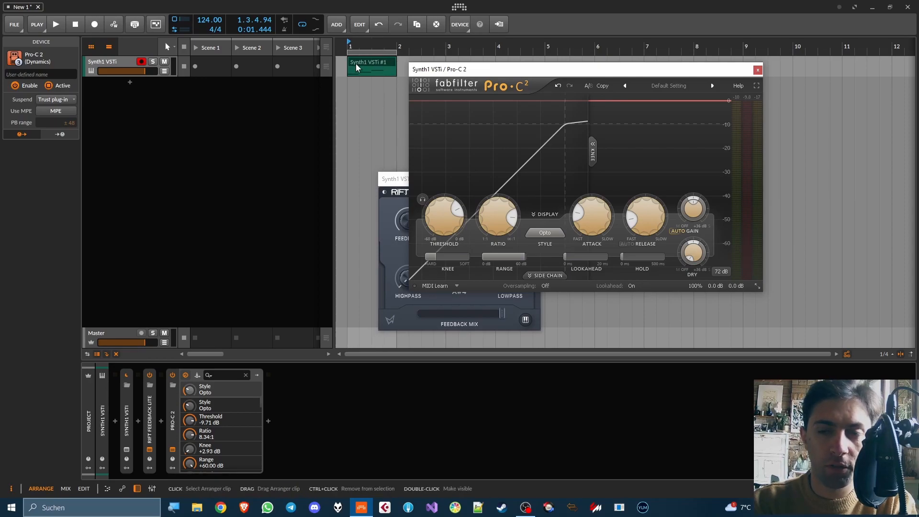
left_click(456, 286)
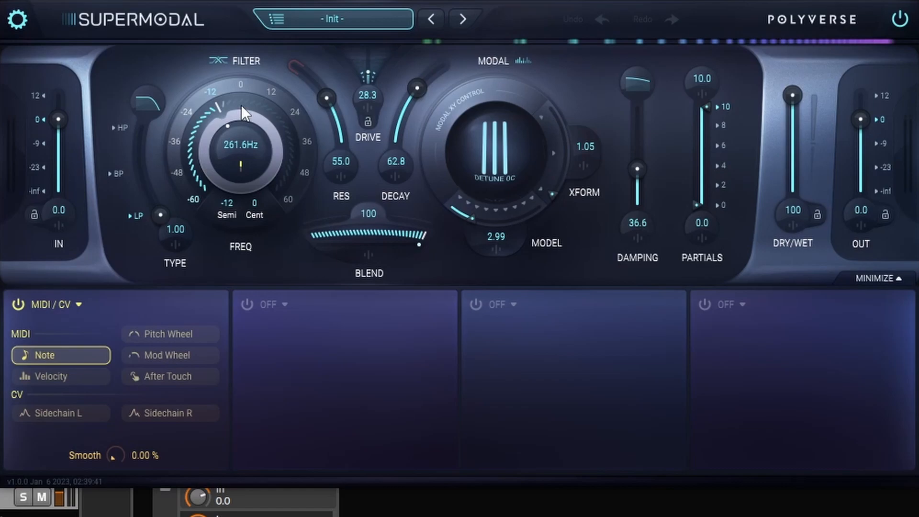
Step: Adjust the Supermodal filter frequency inside the FX Layer
left_click_drag(240, 115, 236, 190)
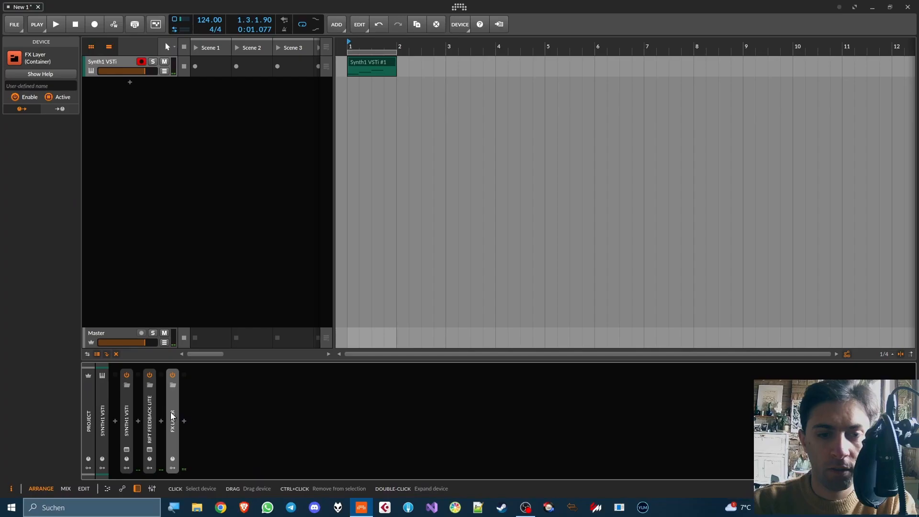
Step: Insert OTT after the FX Layer, start playback and adjust its compression bands
left_click(183, 421)
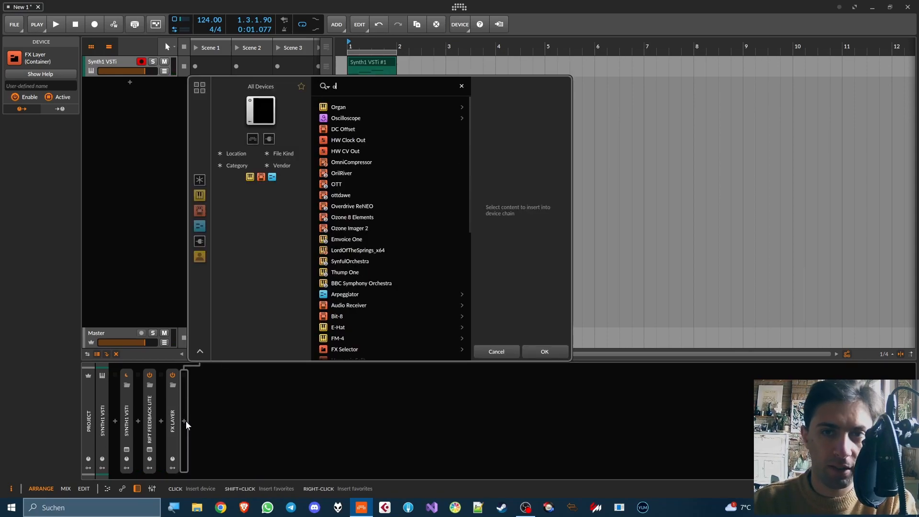
double_click(336, 183)
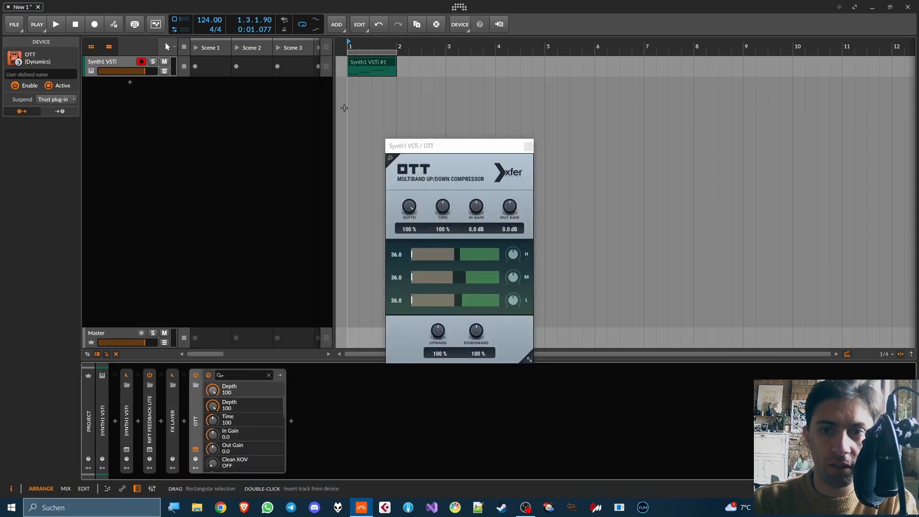
left_click(55, 24)
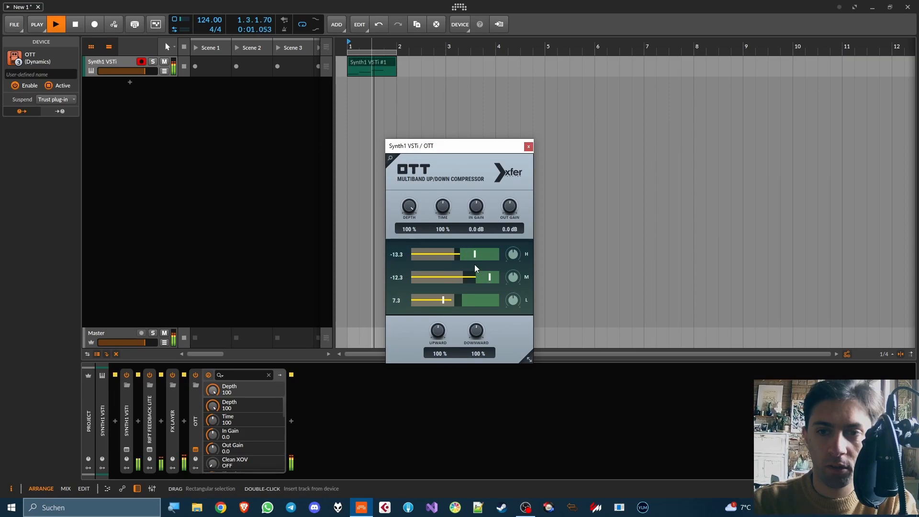
left_click_drag(509, 207, 509, 222)
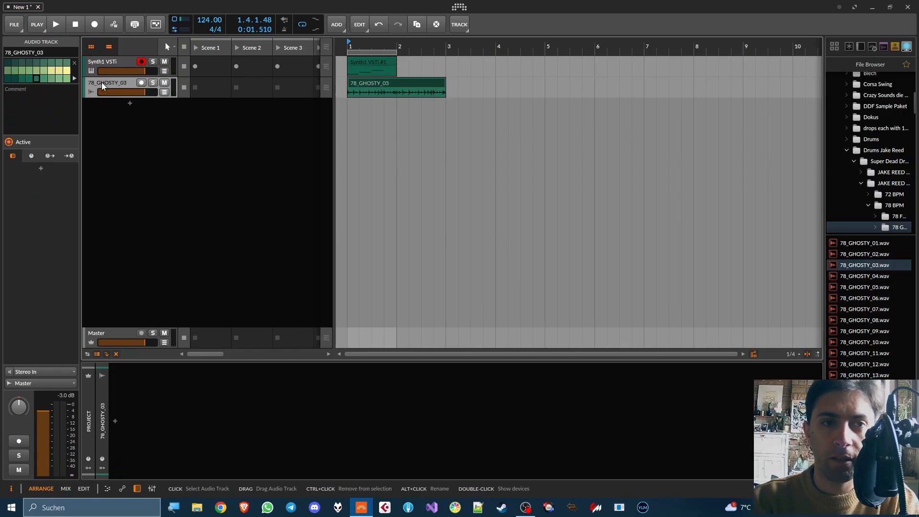
Step: Search 'super' and insert Supermodal as the 78_GHOSTY_03 track's first device
left_click(115, 421)
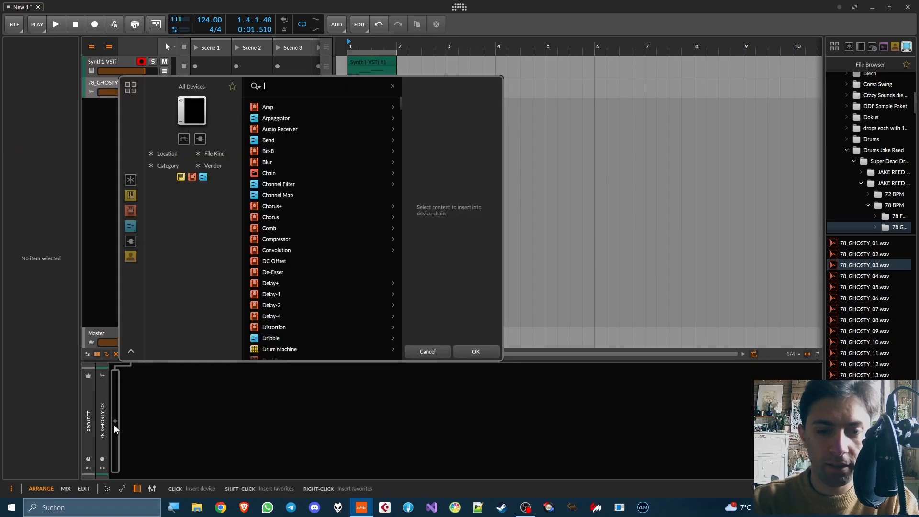
type("super")
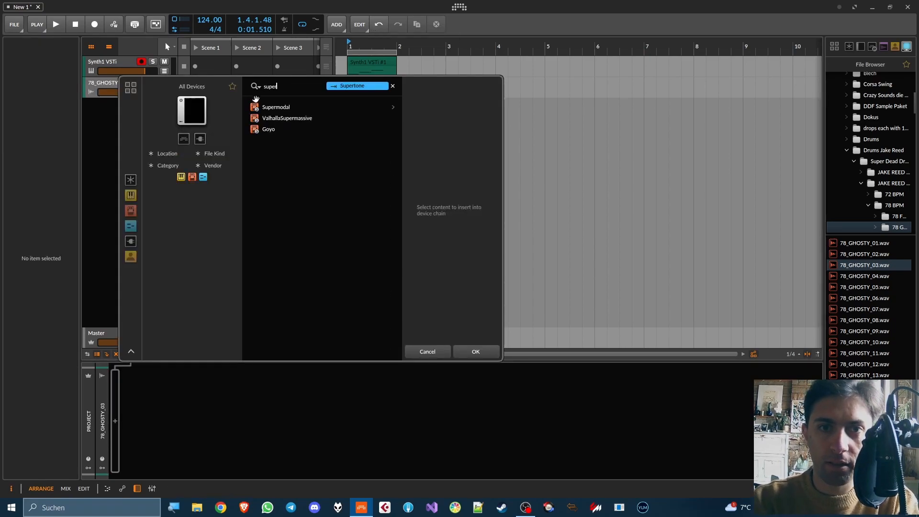
double_click(276, 107)
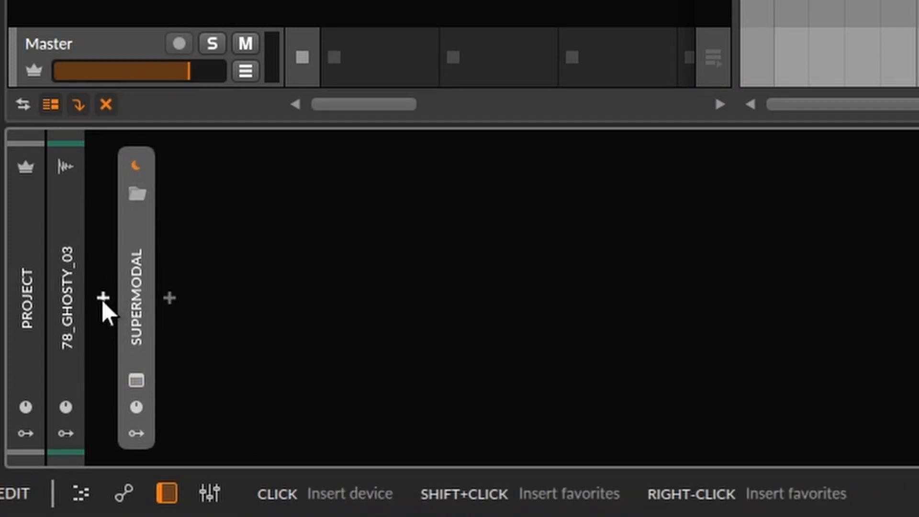
Step: Insert a Note Receiver before Supermodal and rename the tracks lead and break
left_click(104, 297)
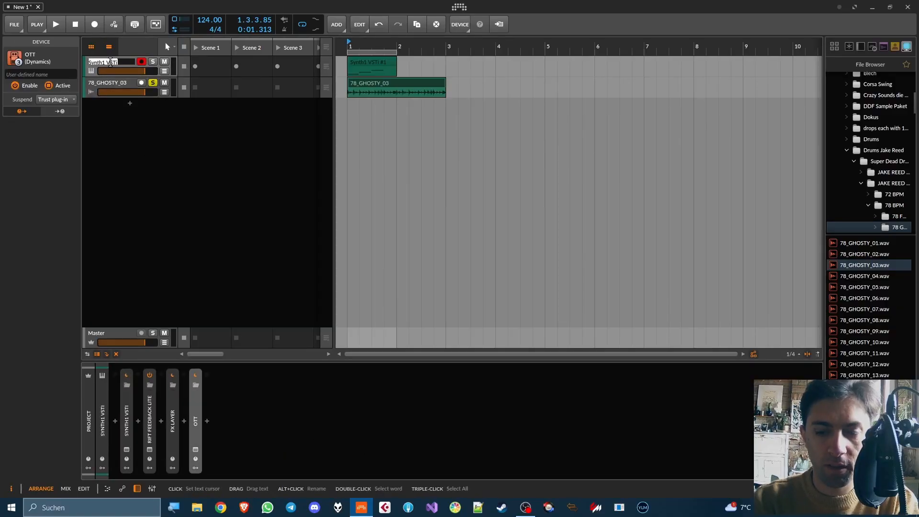
type("lead")
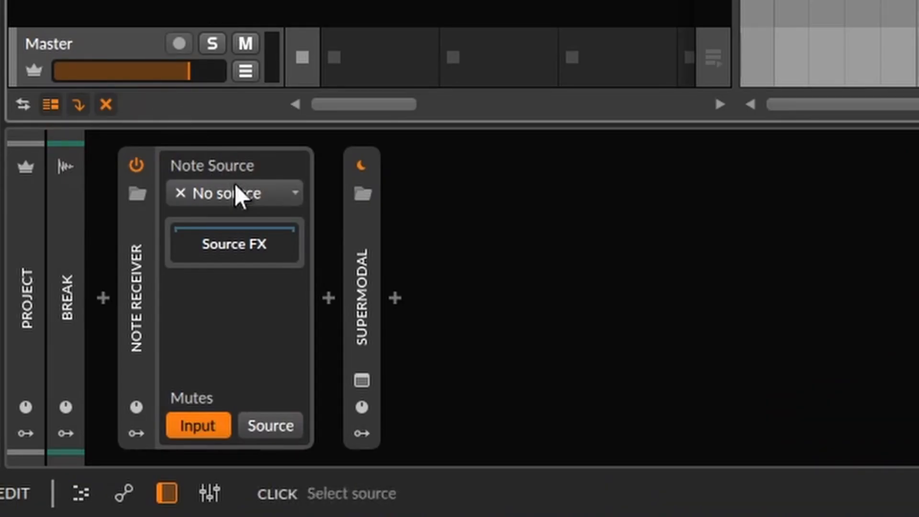
Step: Set the Note Receiver's note source to the lead track and start playback
left_click(233, 193)
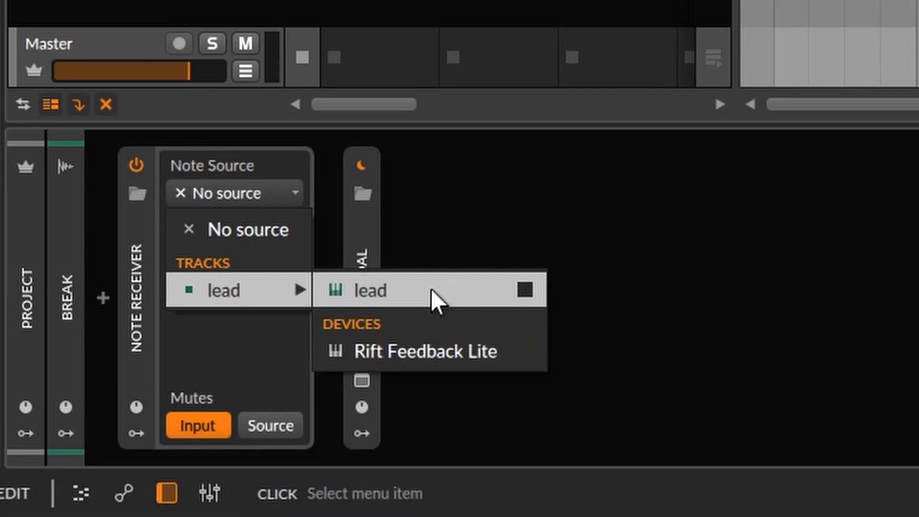
left_click(369, 290)
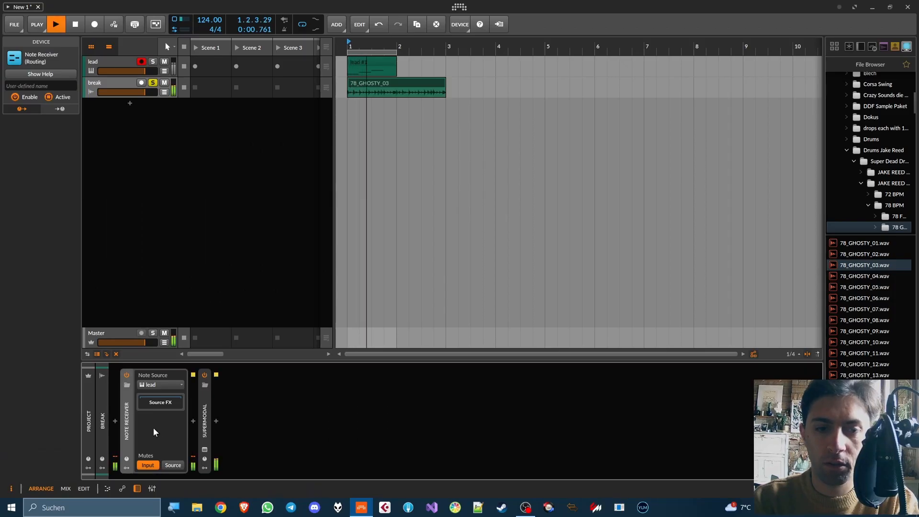
left_click(149, 456)
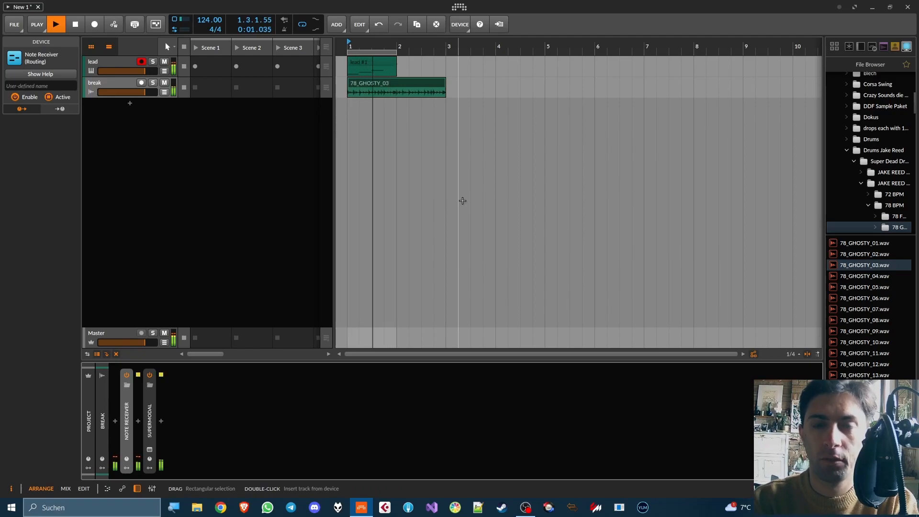
Step: Stop playback, disarm the lead track, and switch to Cubase Artist
left_click(75, 24)
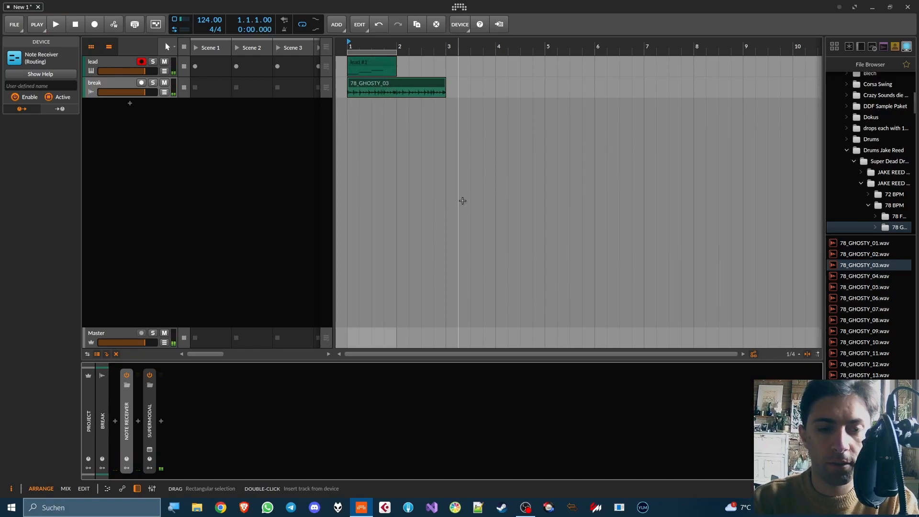
left_click(109, 82)
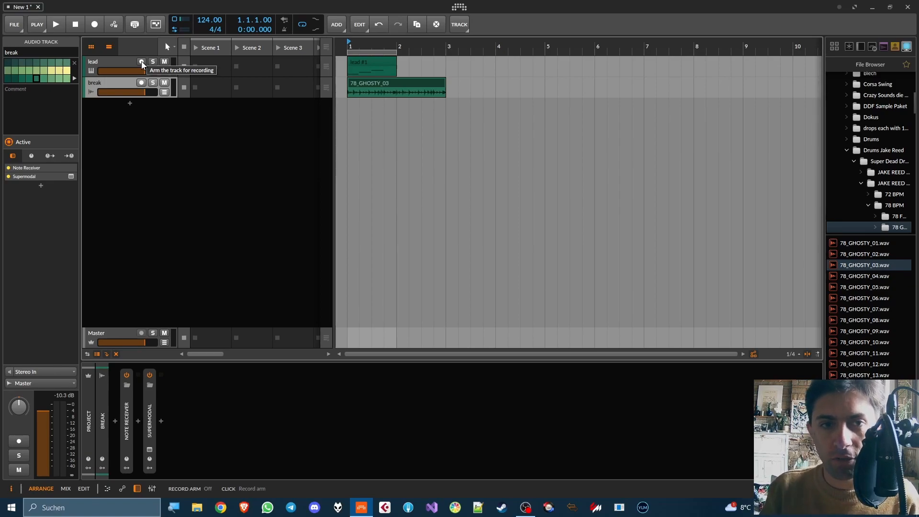
left_click(141, 61)
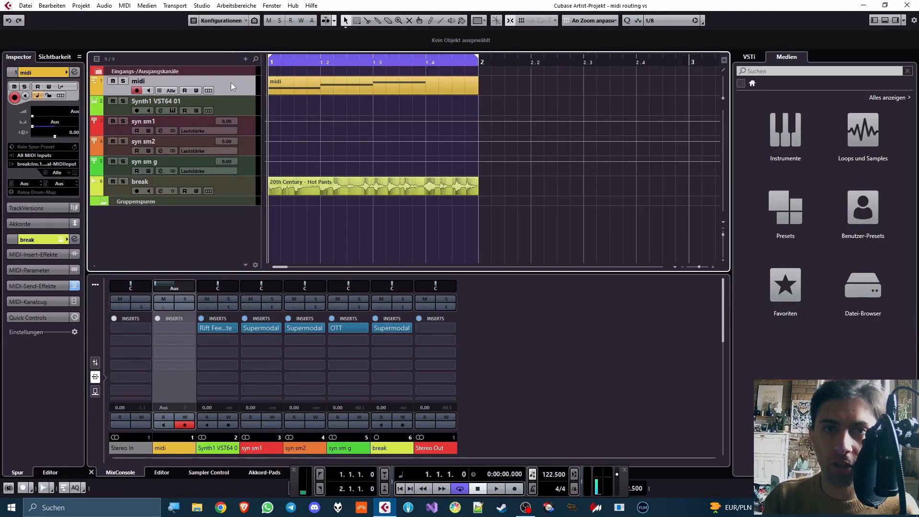
Step: Move the MIDI part from the midi track onto Synth1 VST64 01
left_click(155, 101)
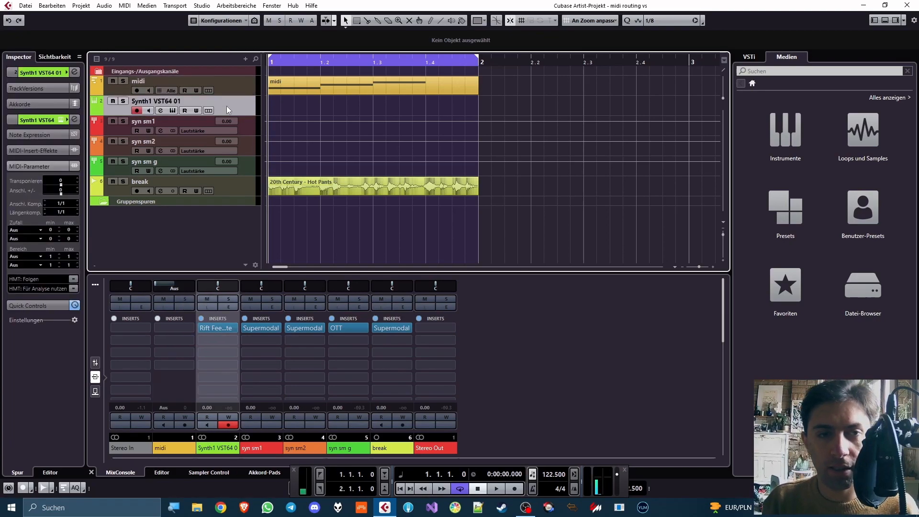
left_click(372, 86)
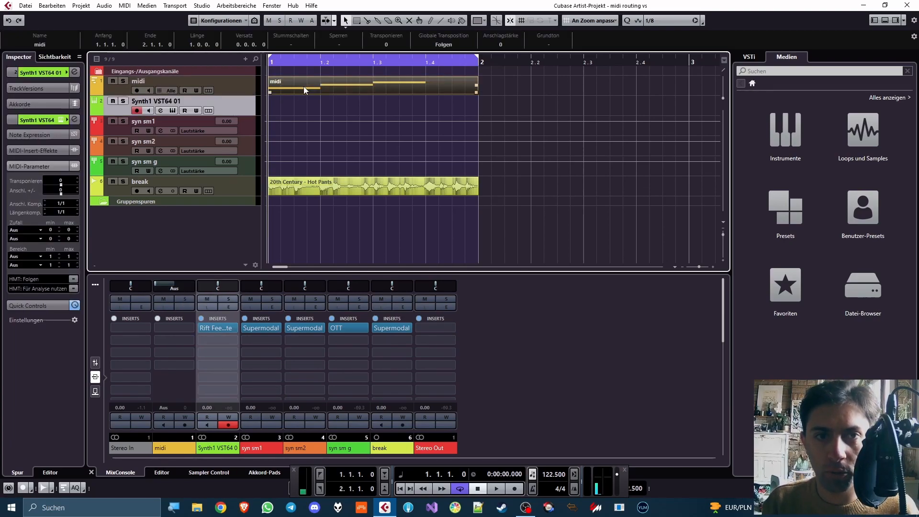
left_click(155, 101)
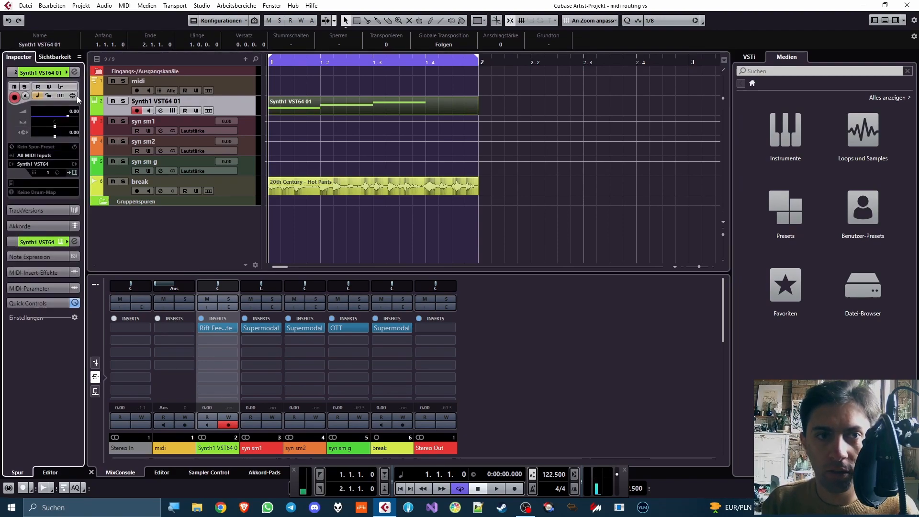
Step: Freeze Synth1 with 'Instrument und Kanäle einfrieren' and mute the break track
left_click(74, 96)
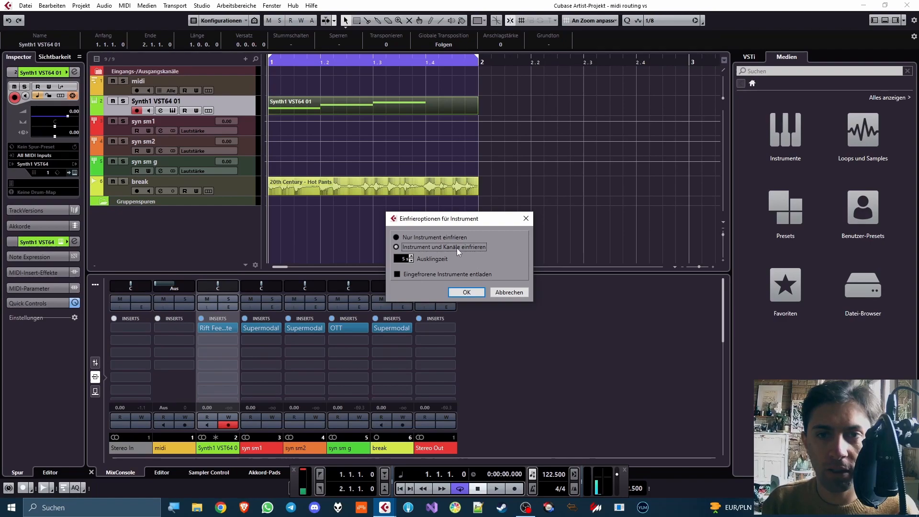
left_click(465, 292)
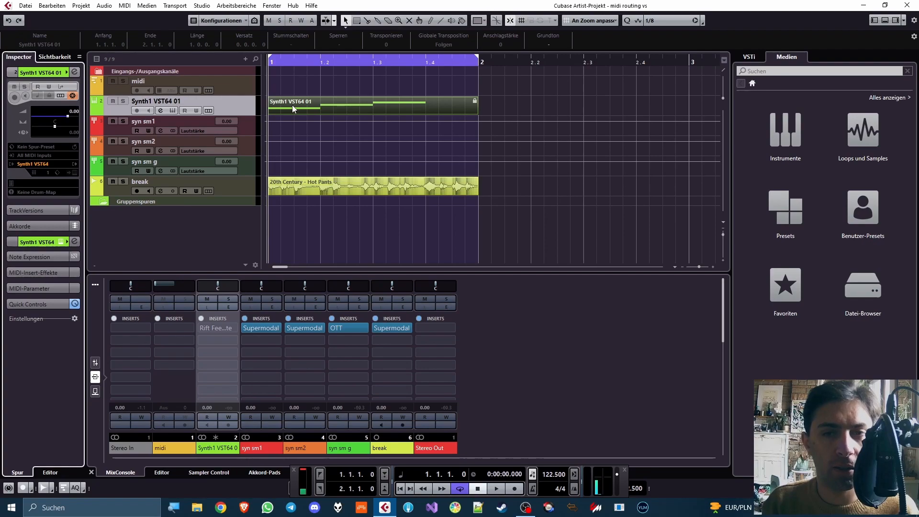
left_click(170, 101)
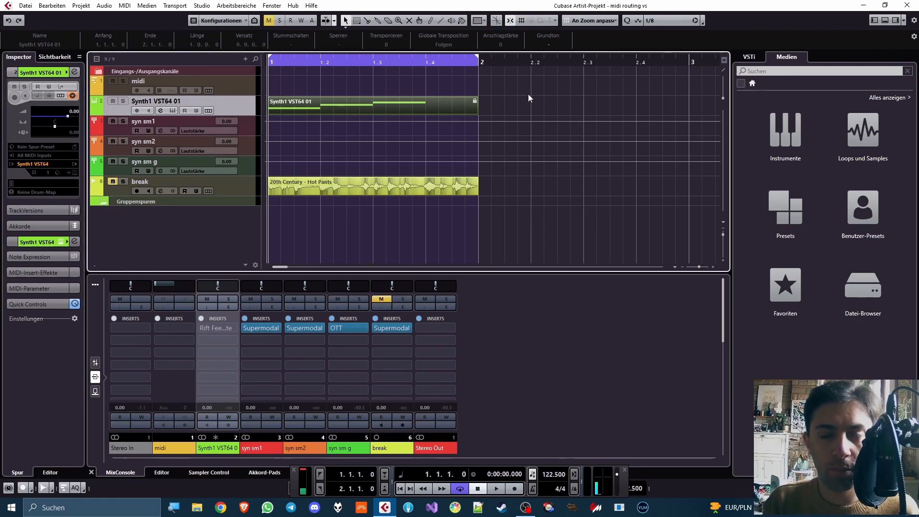
left_click(496, 488)
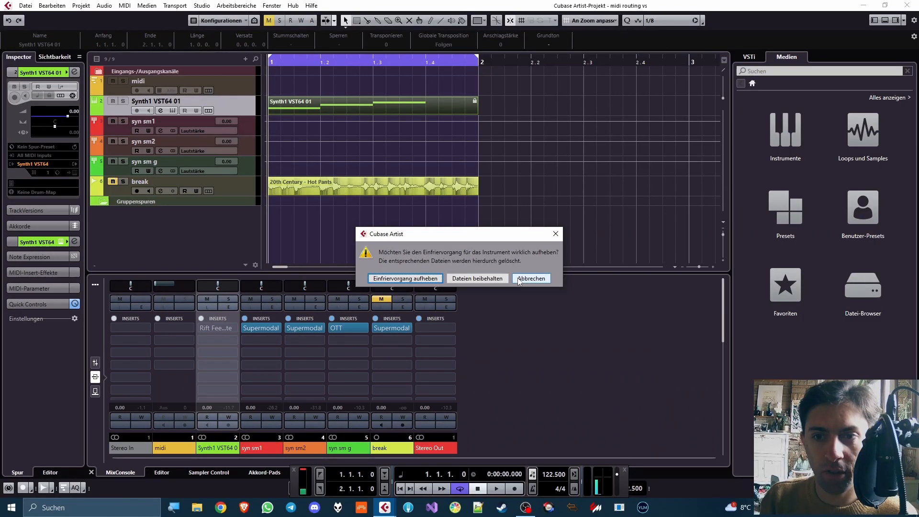
Step: Dismiss the unfreeze prompt so Synth1 stays frozen with its MIDI part
left_click(530, 278)
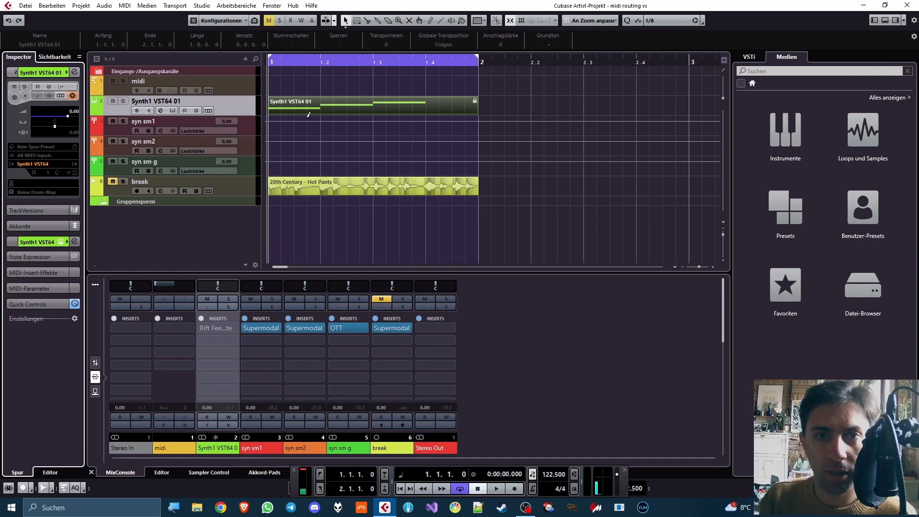
mouse_move(317, 112)
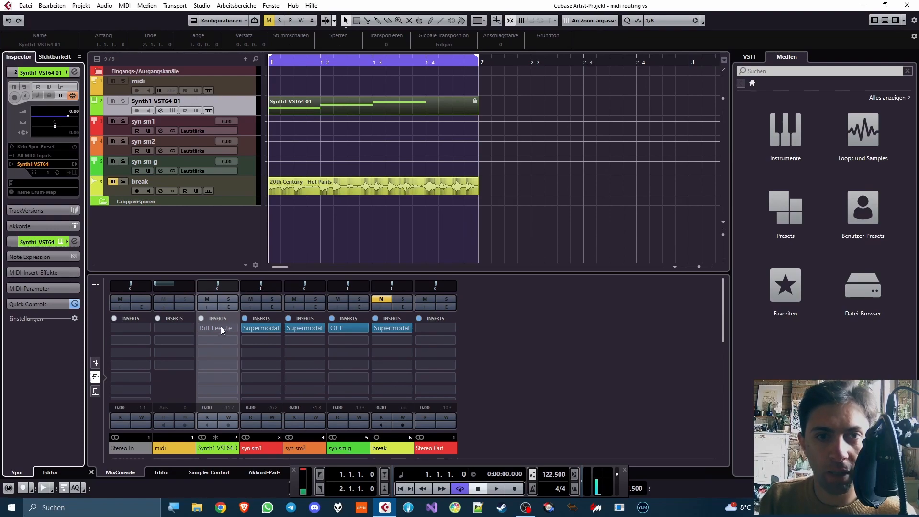
mouse_move(243, 311)
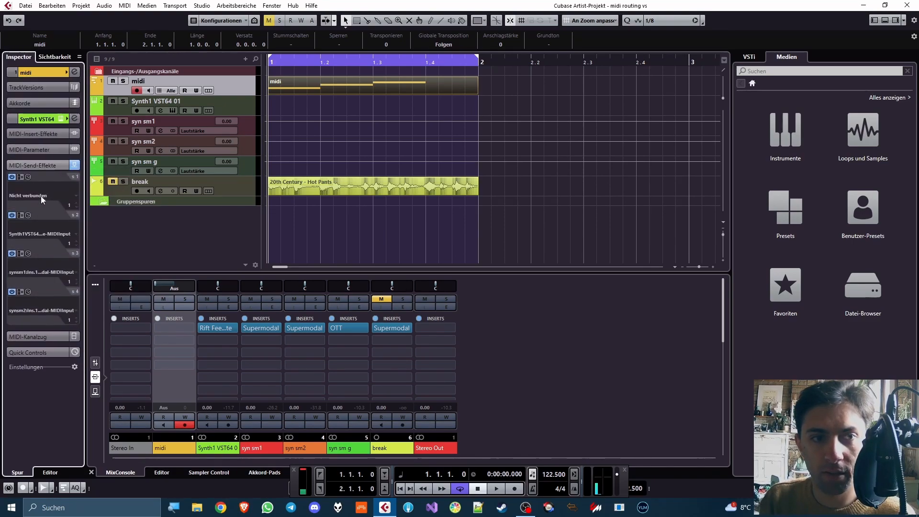
left_click(41, 195)
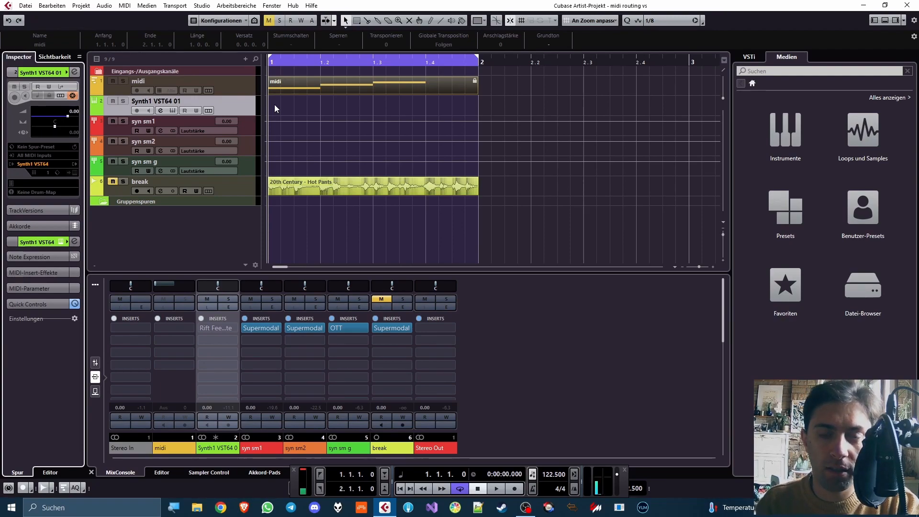
mouse_move(336, 96)
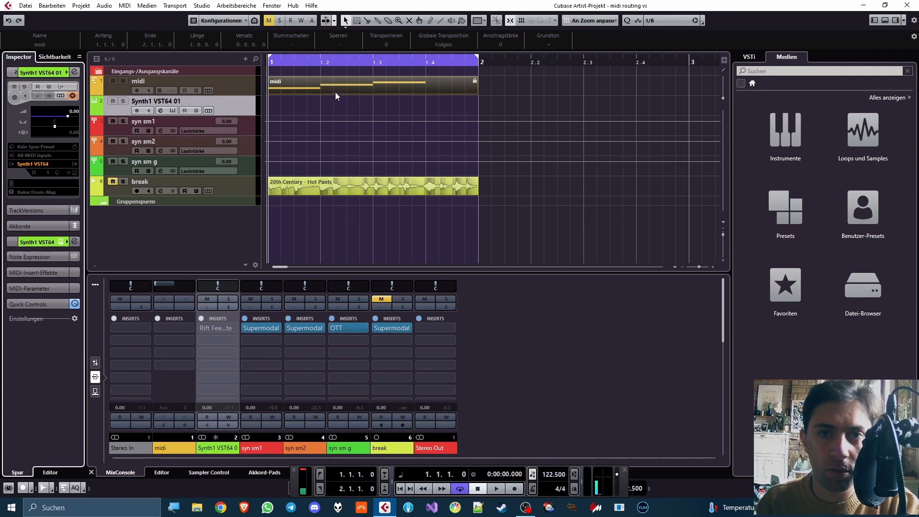
mouse_move(360, 83)
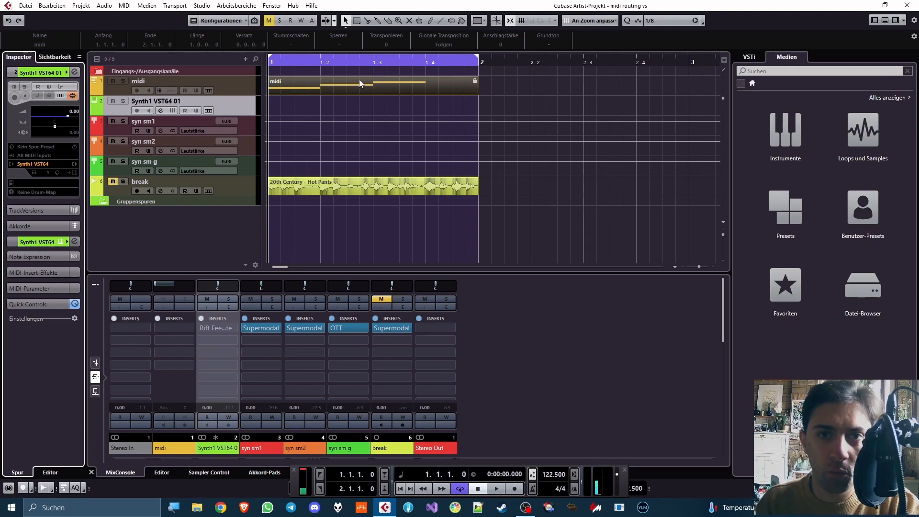
mouse_move(367, 87)
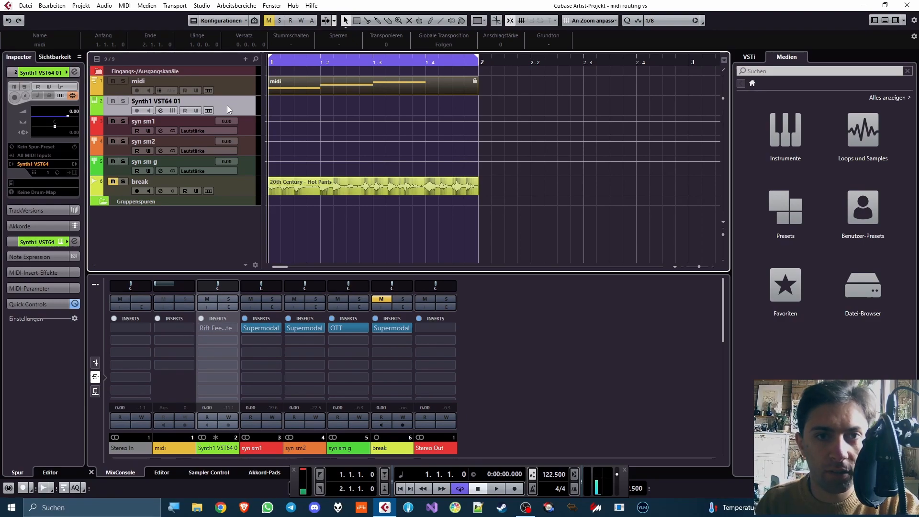
Step: Raise the midi part's second note, play it back, then select the break track
left_click(260, 327)
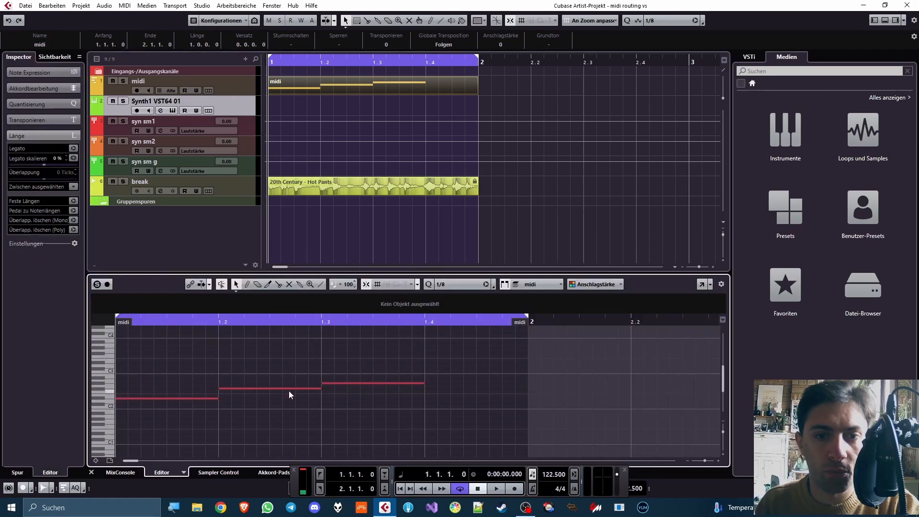
left_click(269, 387)
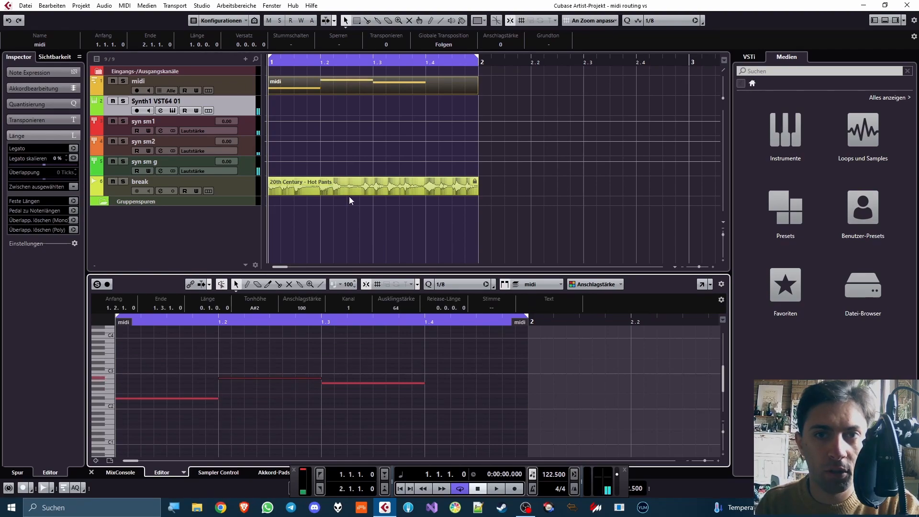
left_click(380, 357)
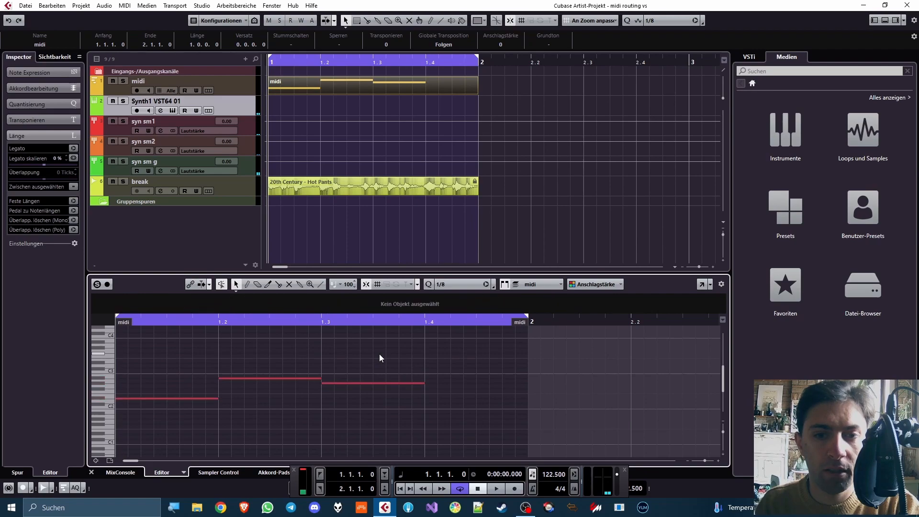
mouse_move(280, 367)
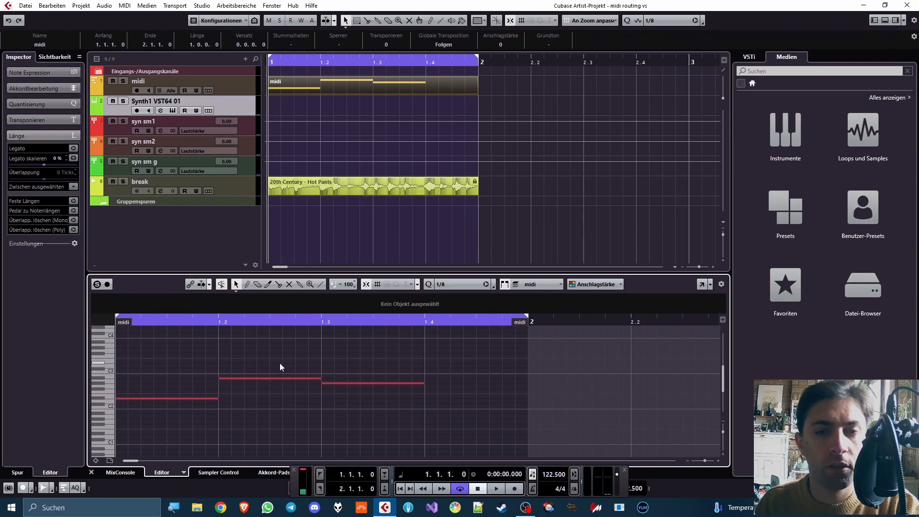
left_click(495, 488)
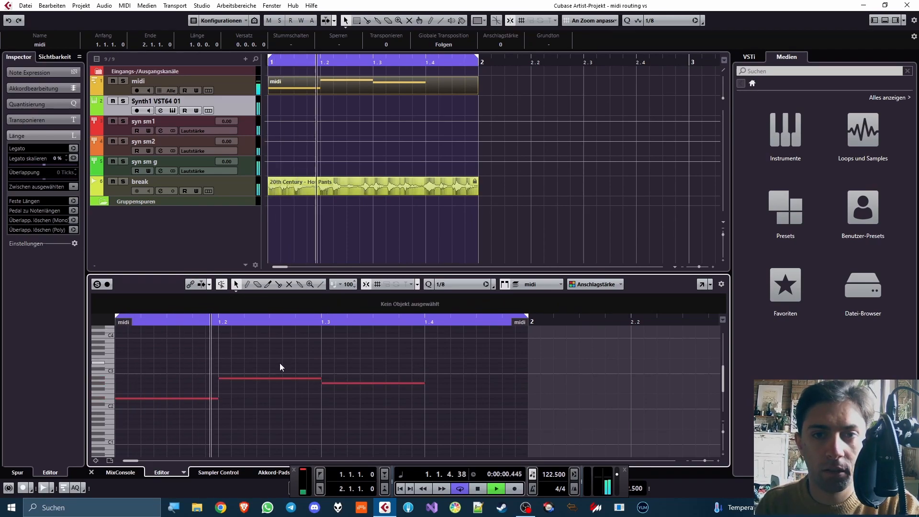
left_click(476, 489)
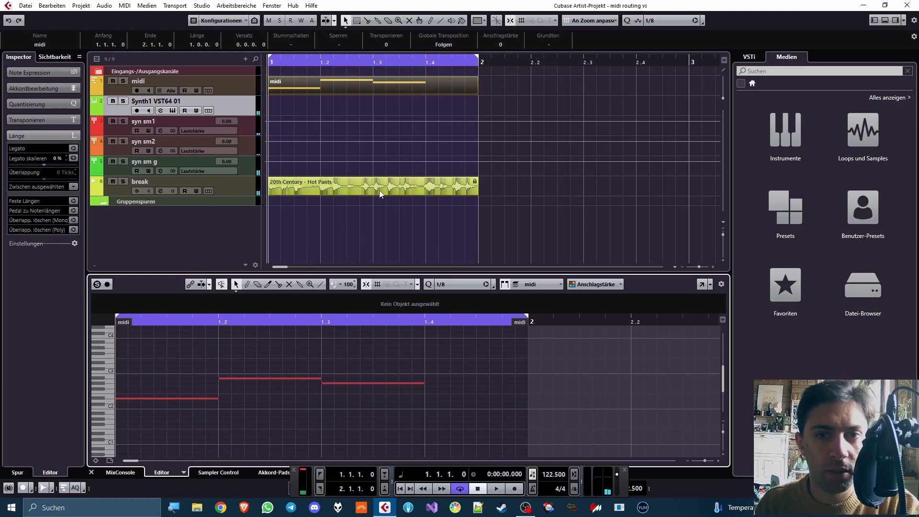
left_click(139, 181)
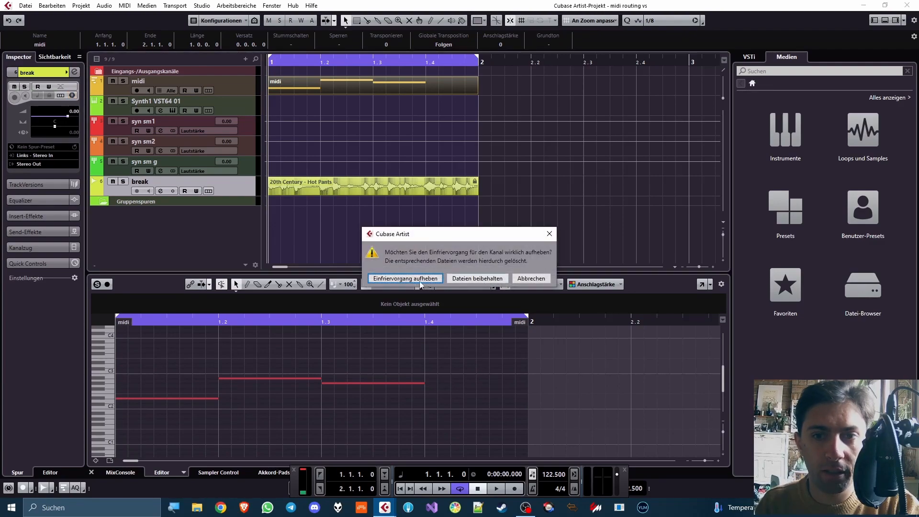
Step: Unfreeze the break track, then freeze it again and confirm the tail settings
left_click(405, 277)
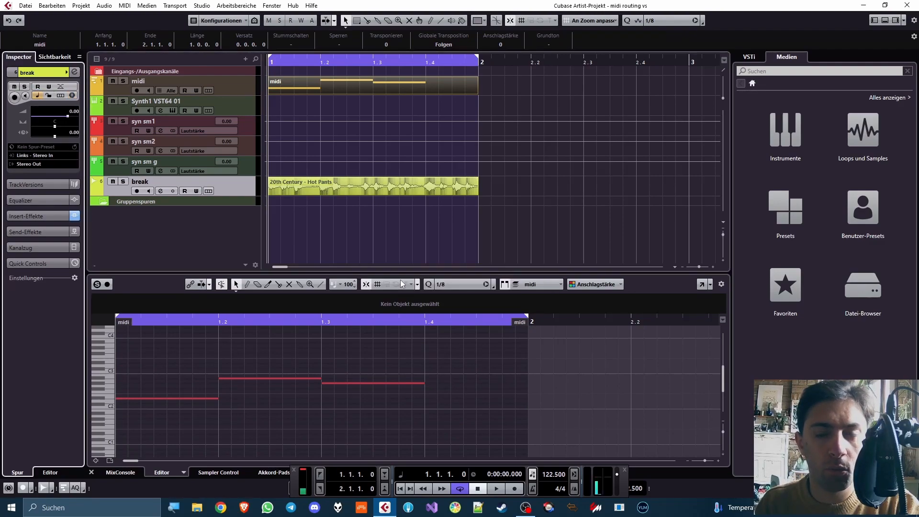
left_click(495, 488)
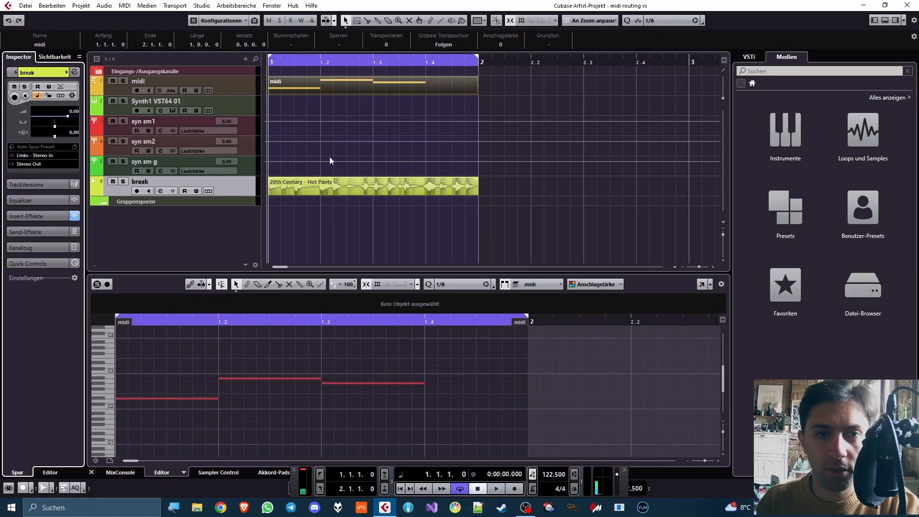
left_click(72, 95)
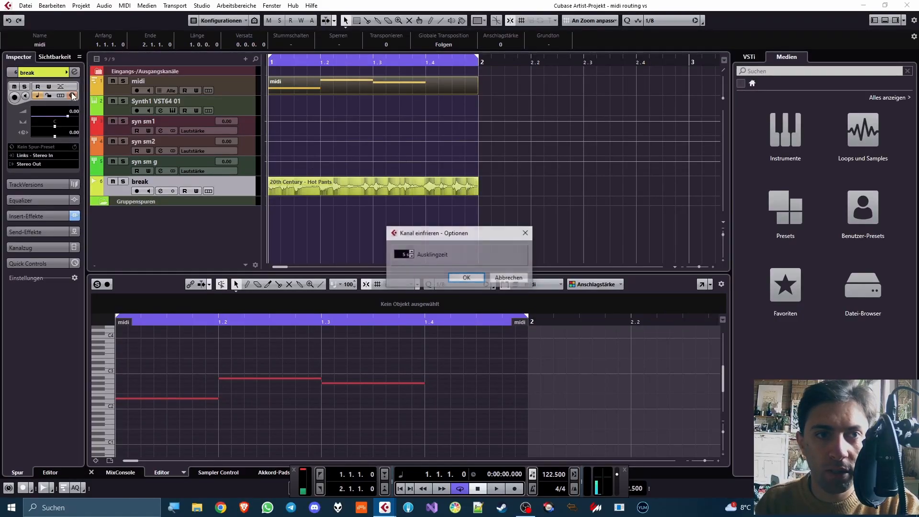
left_click(465, 277)
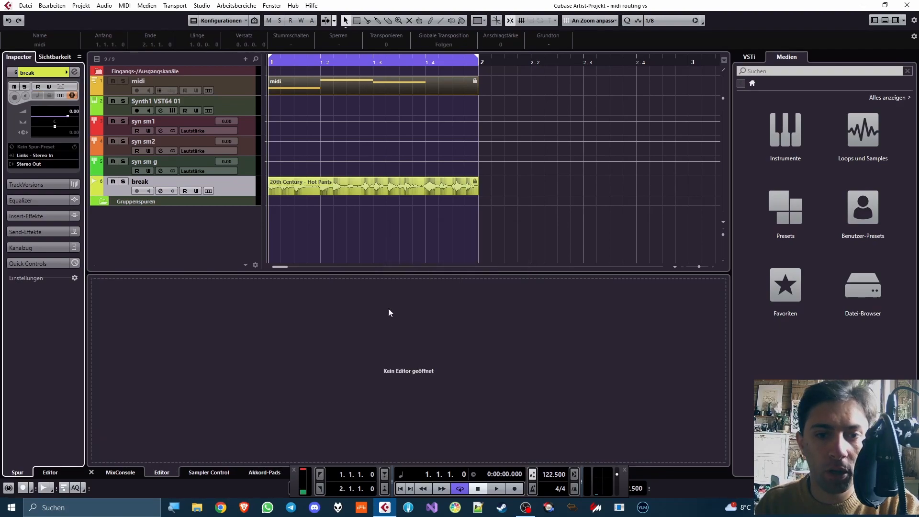
Step: Show the MixConsole in the lower zone and close the Synth1 plugin window
left_click(120, 472)
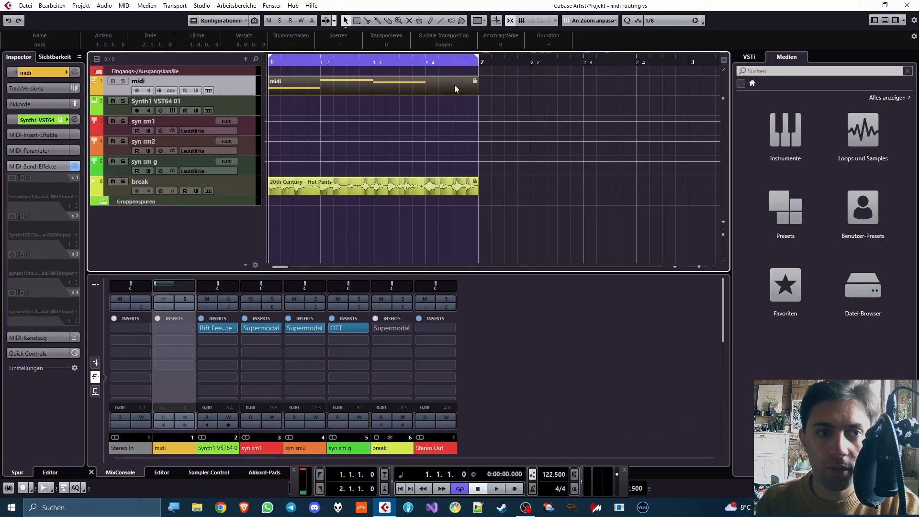
mouse_move(249, 86)
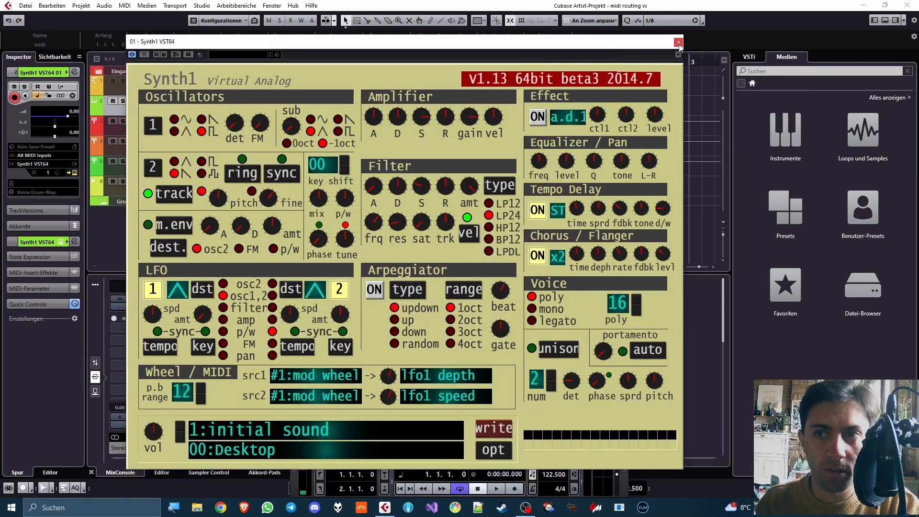
left_click(679, 42)
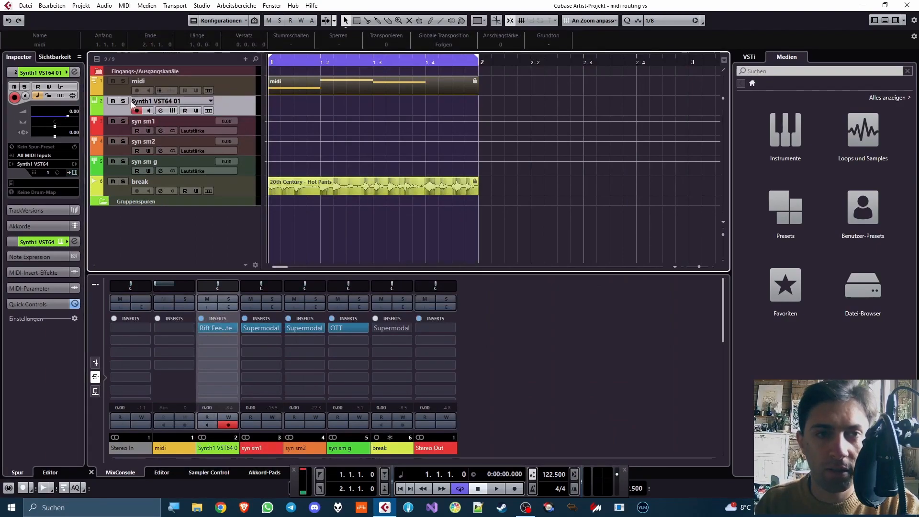
mouse_move(158, 101)
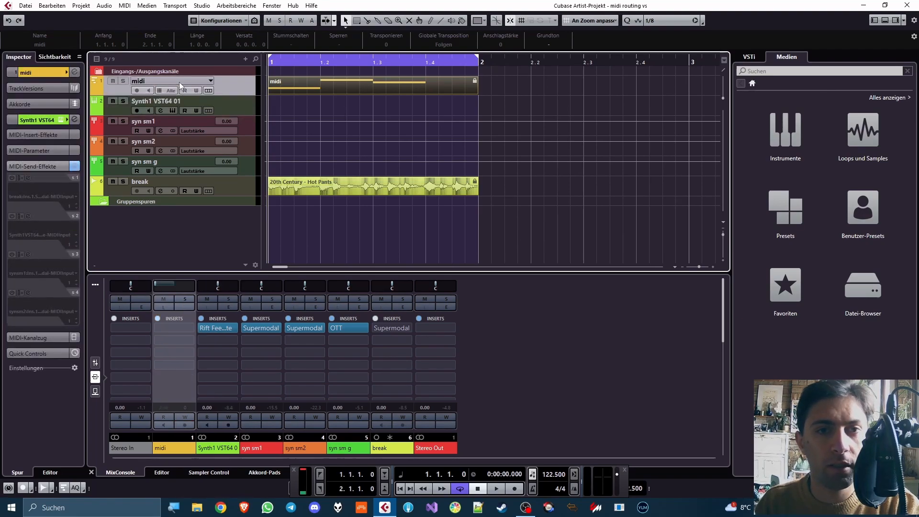
left_click(153, 181)
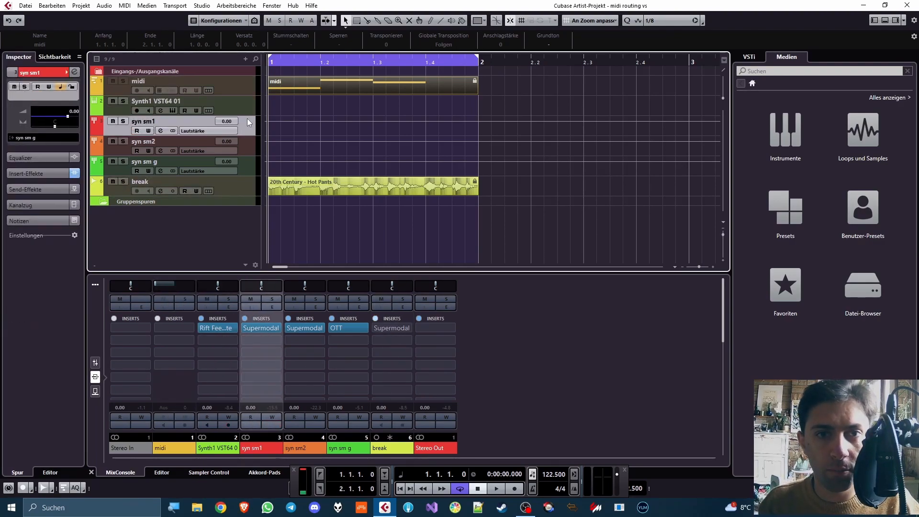
left_click(304, 287)
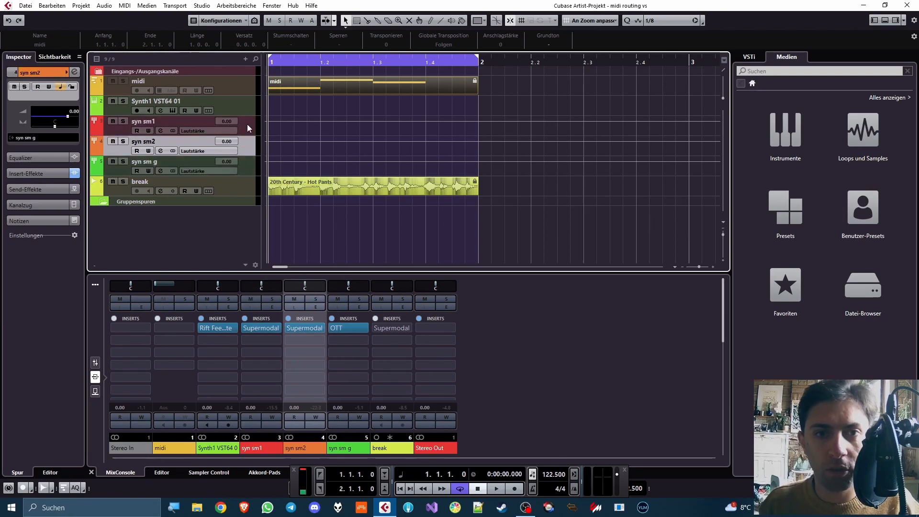